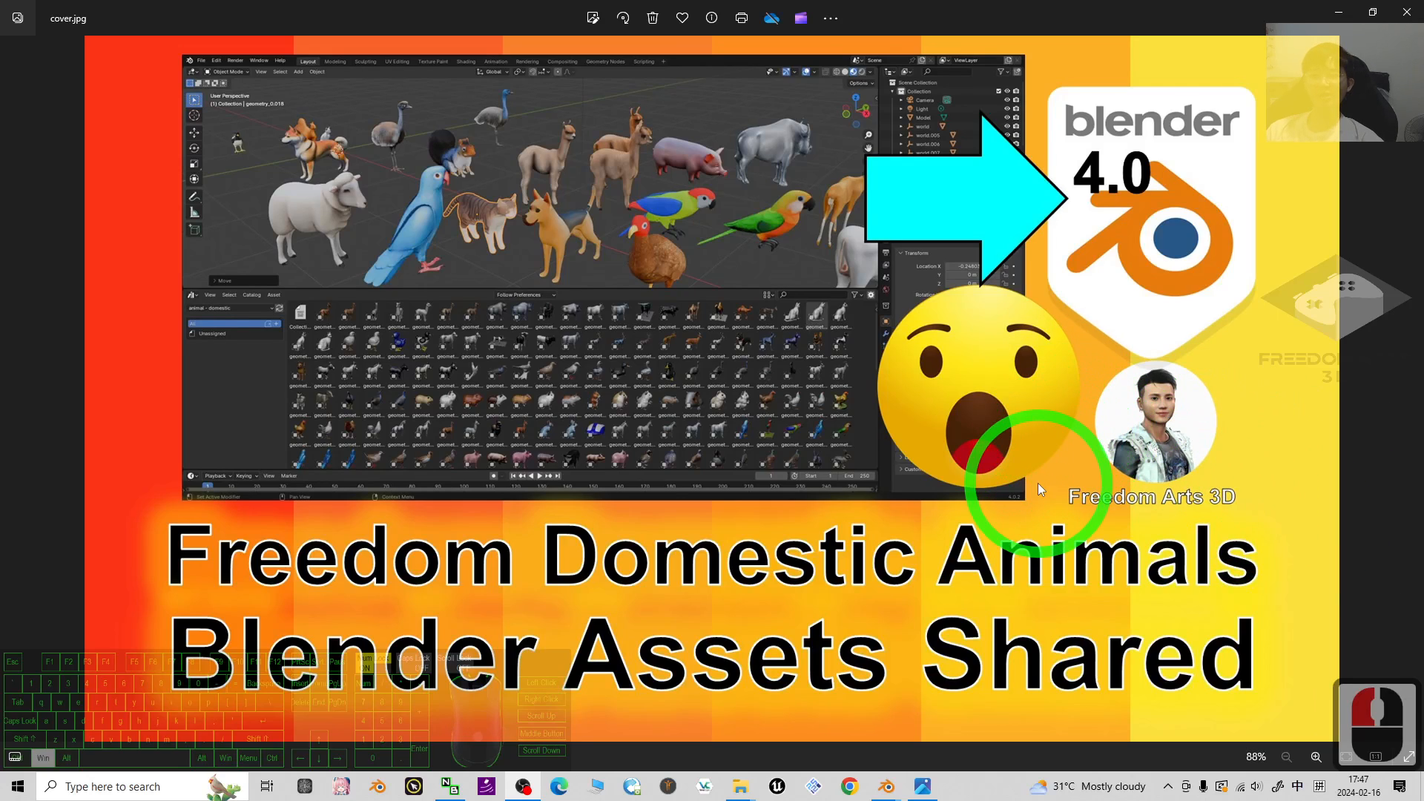
mouse_move(1220, 400)
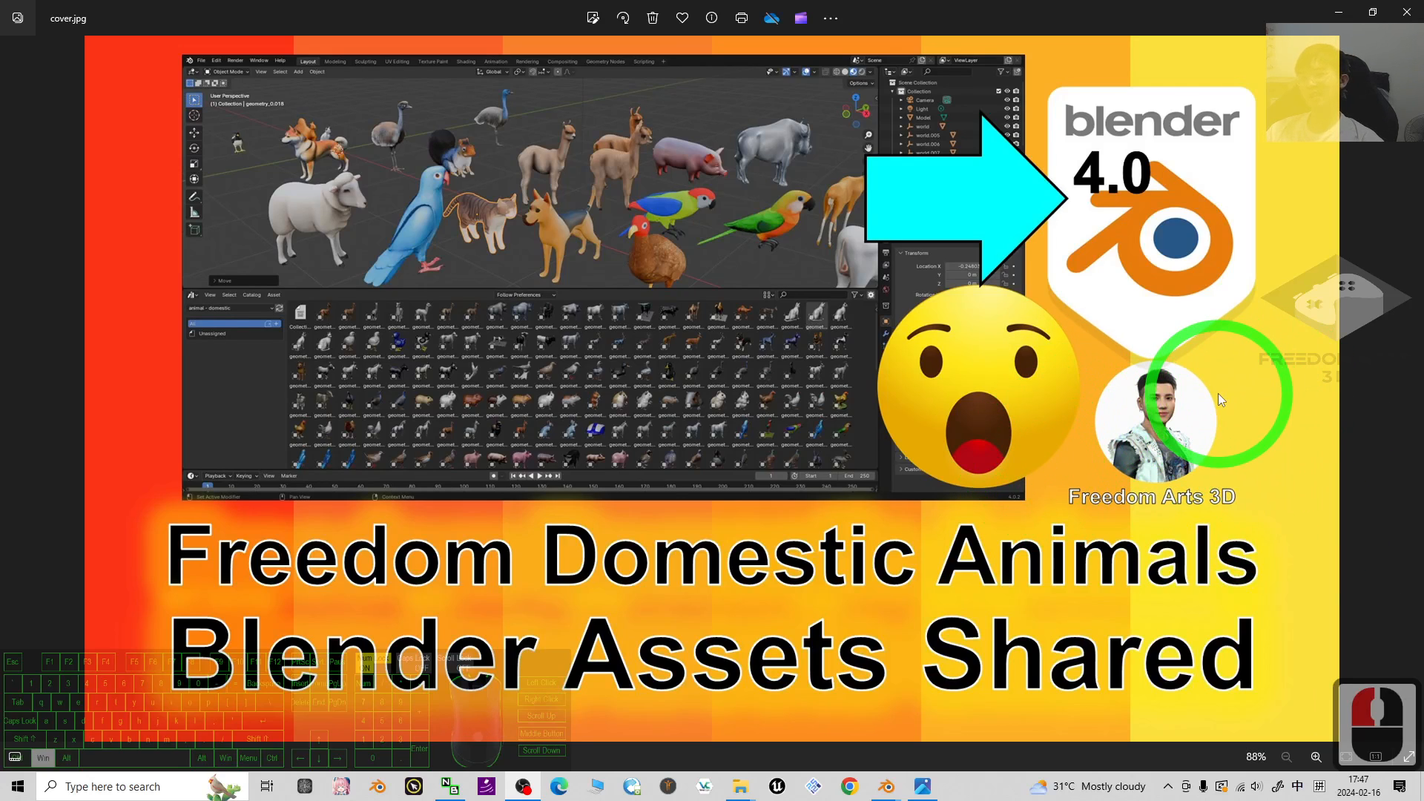
mouse_move(287, 581)
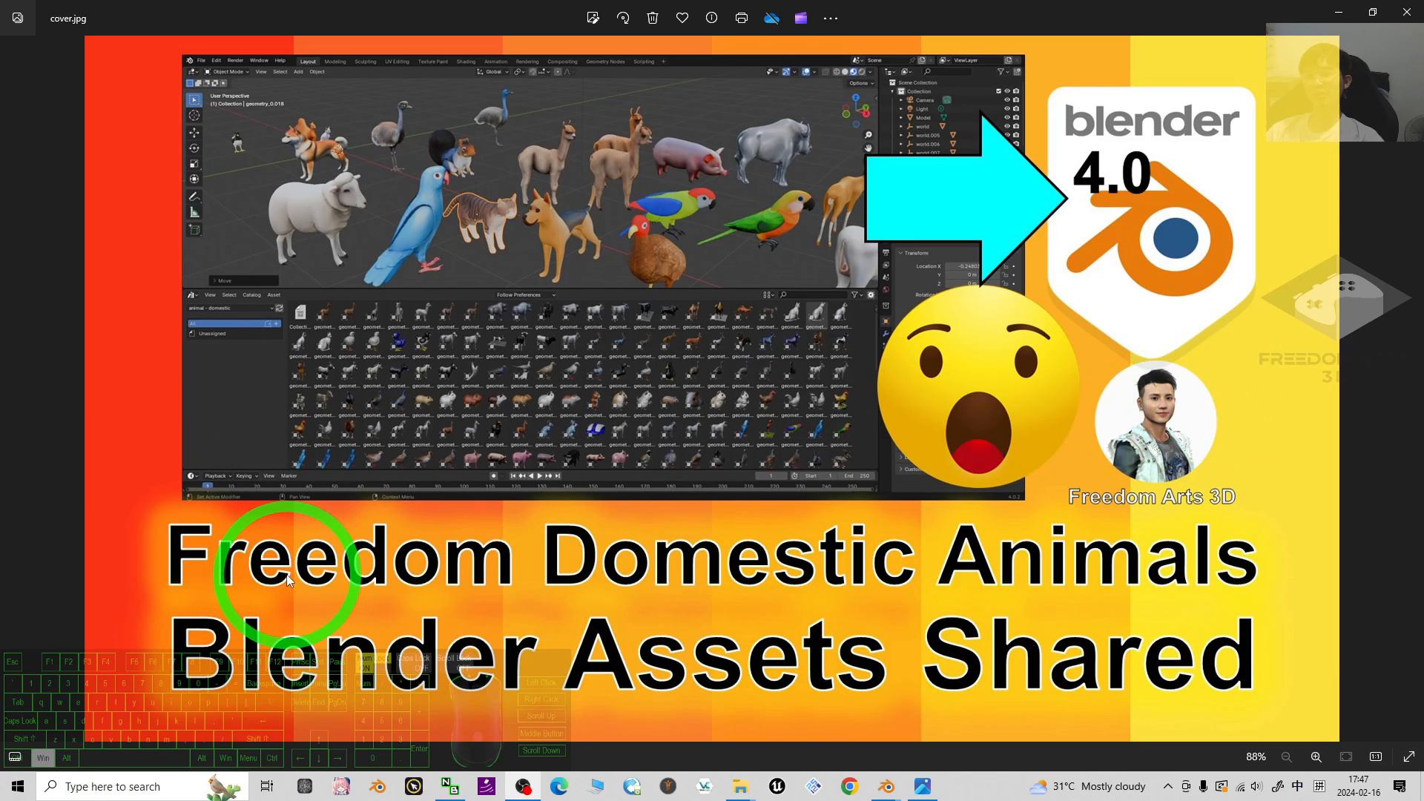
mouse_move(627, 293)
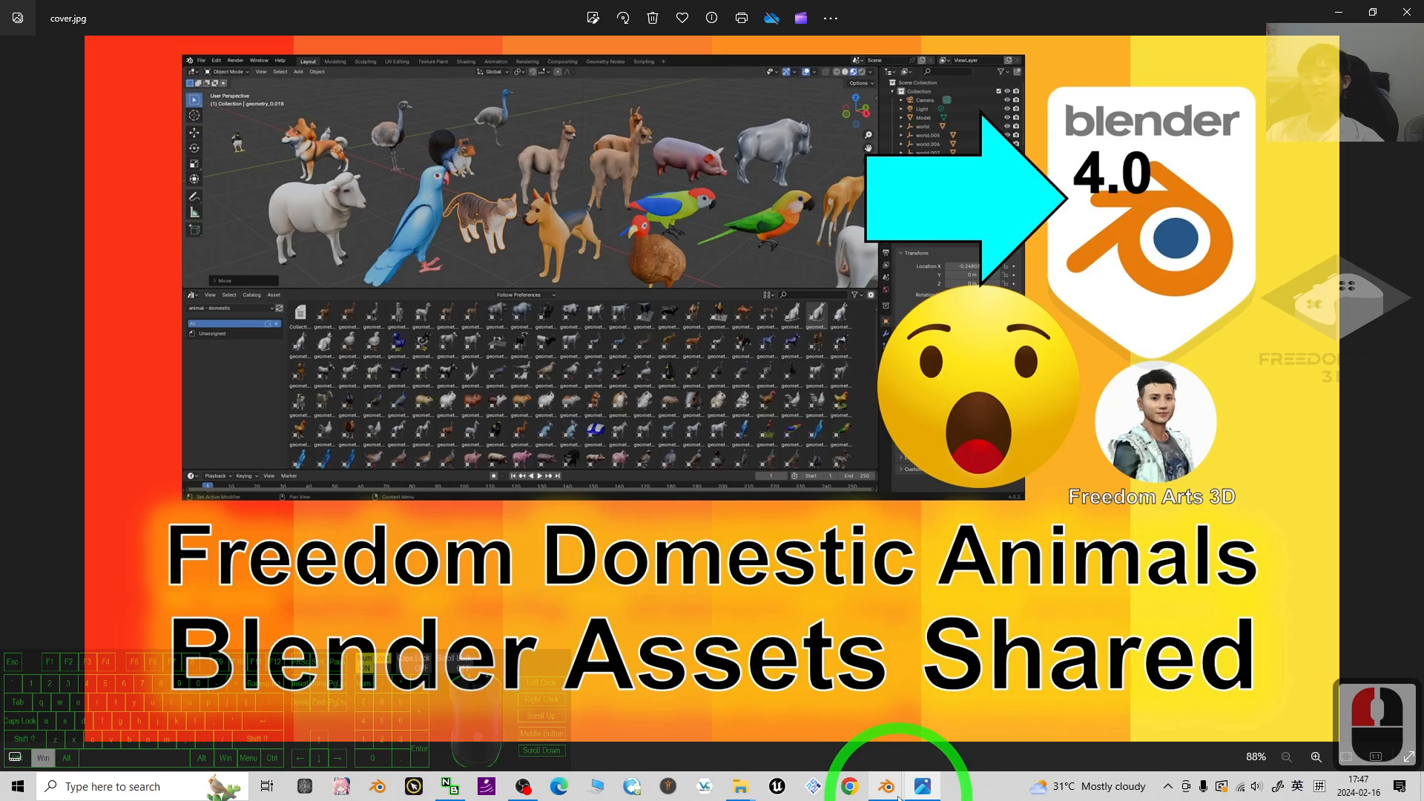
Switch to Blender, scroll the animal - domestic thumbnails and select the yellow chicken asset
left_click(885, 786)
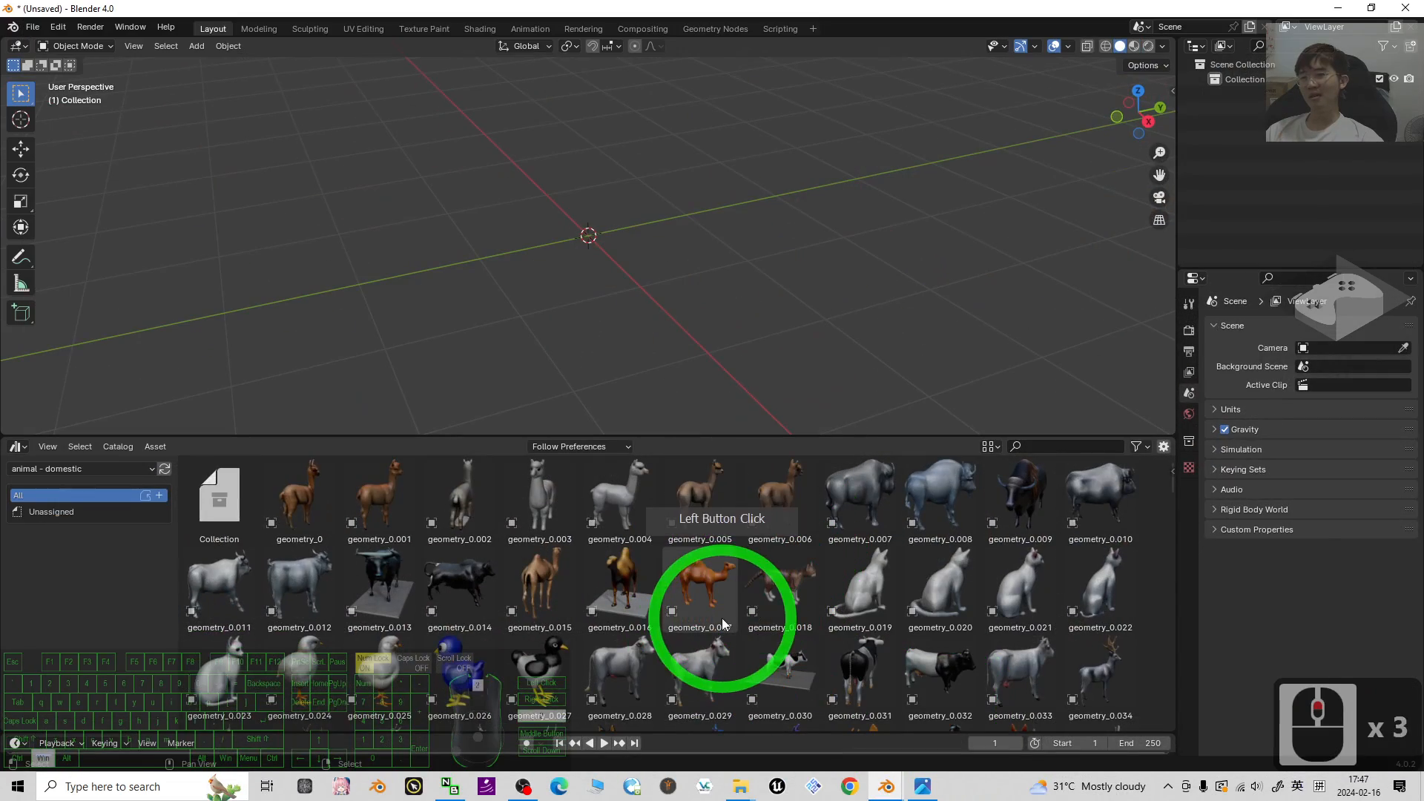
scroll("down", 3)
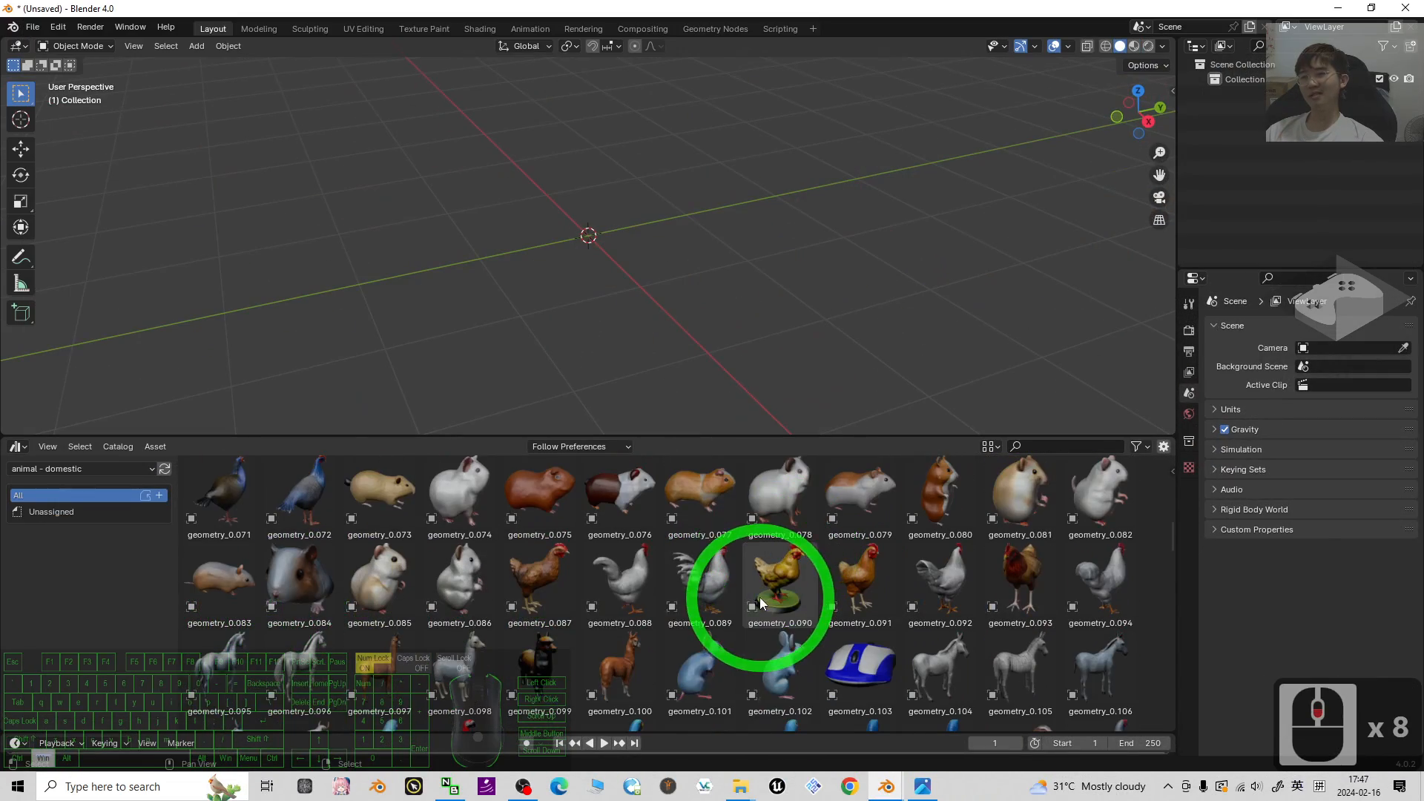
left_click(538, 494)
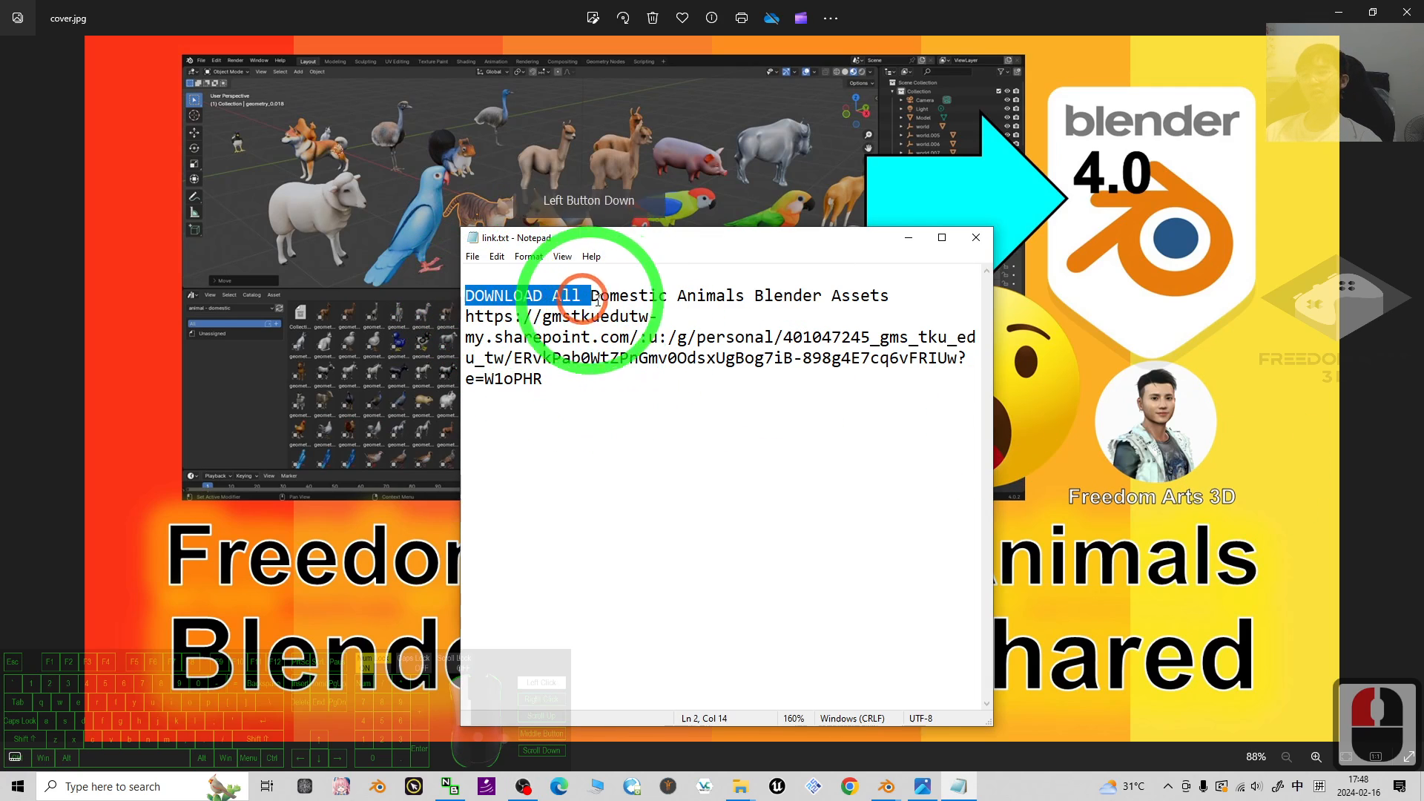
Close the Notepad download-link note to reveal the desktop
left_click(905, 297)
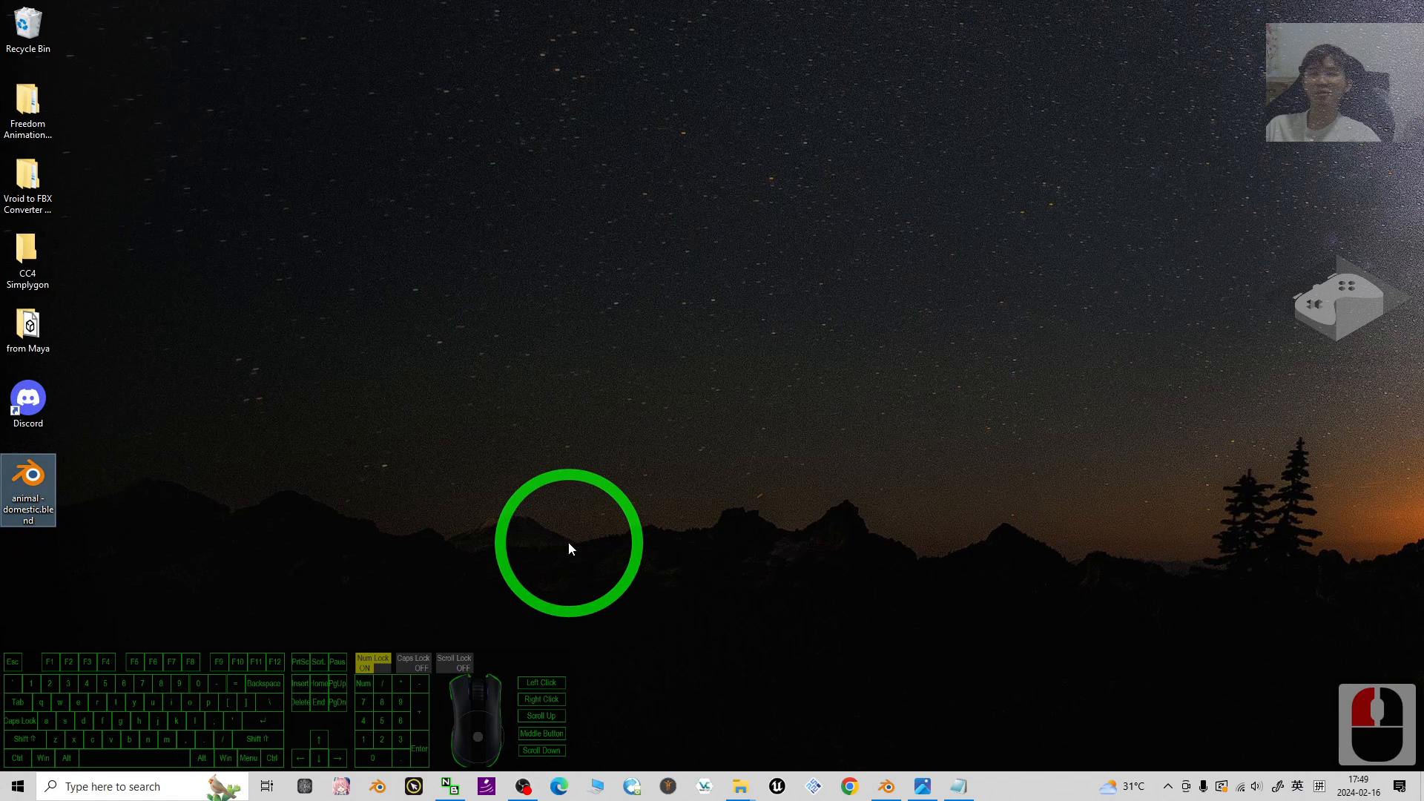
Bring Blender back and open Edit > Preferences > File Paths to view Asset Libraries
left_click(882, 787)
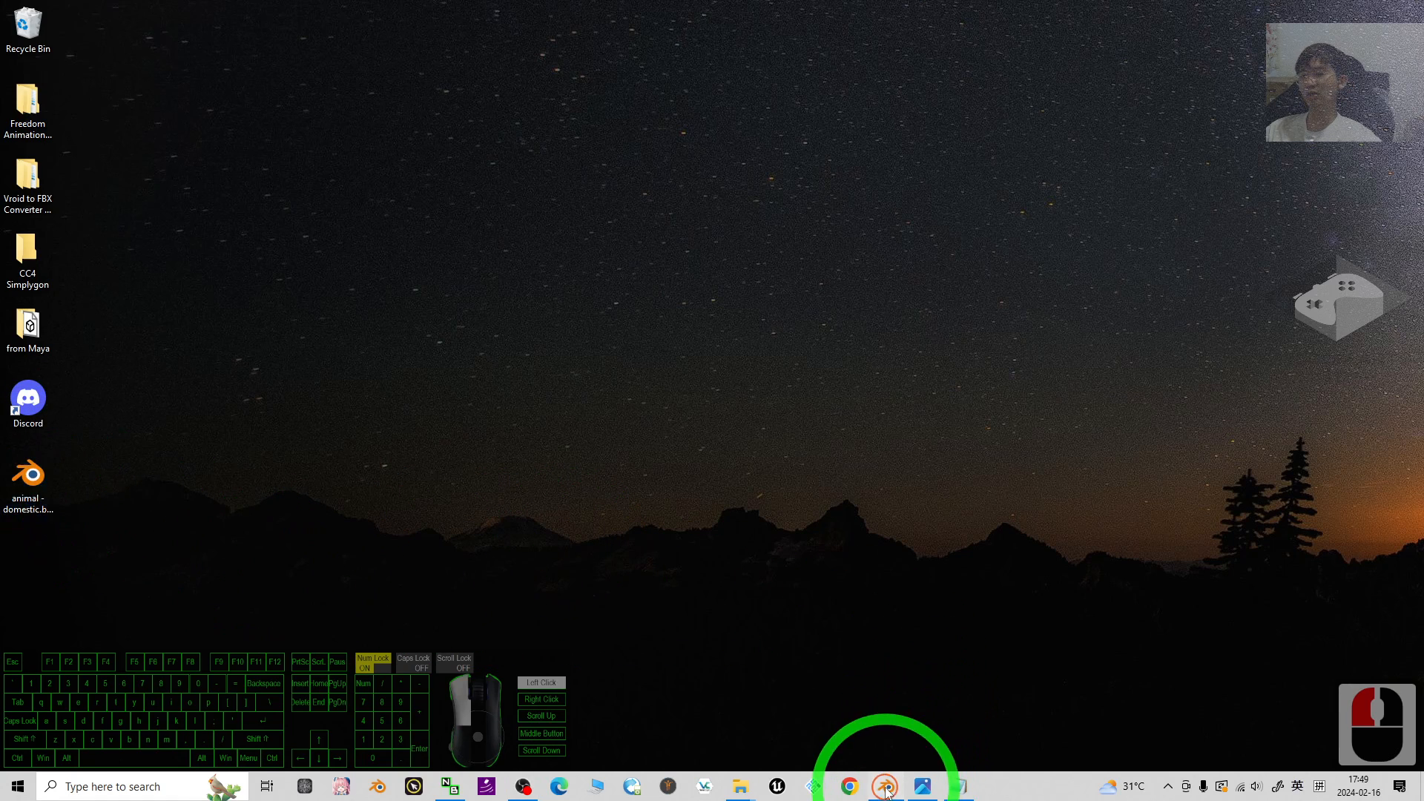
left_click(883, 786)
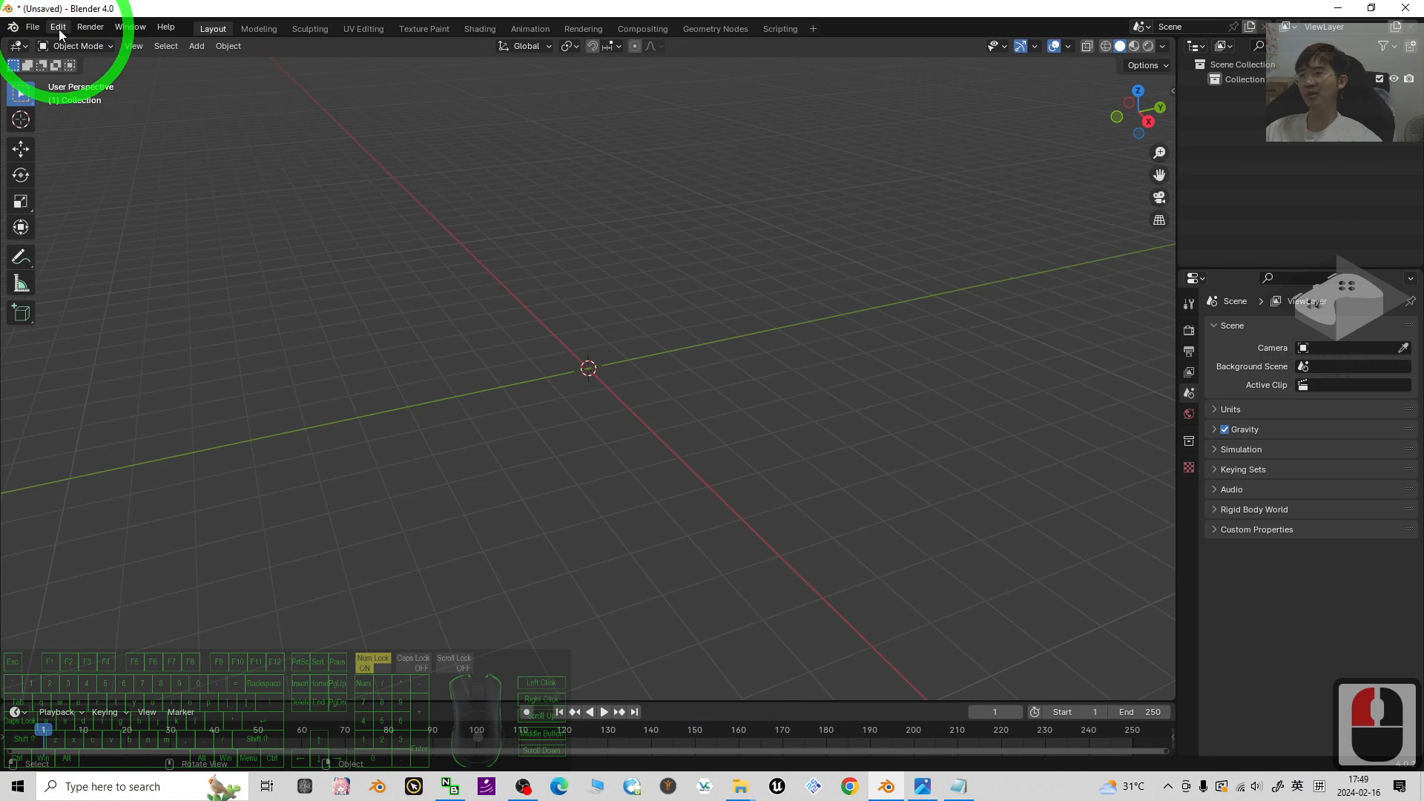
left_click(57, 27)
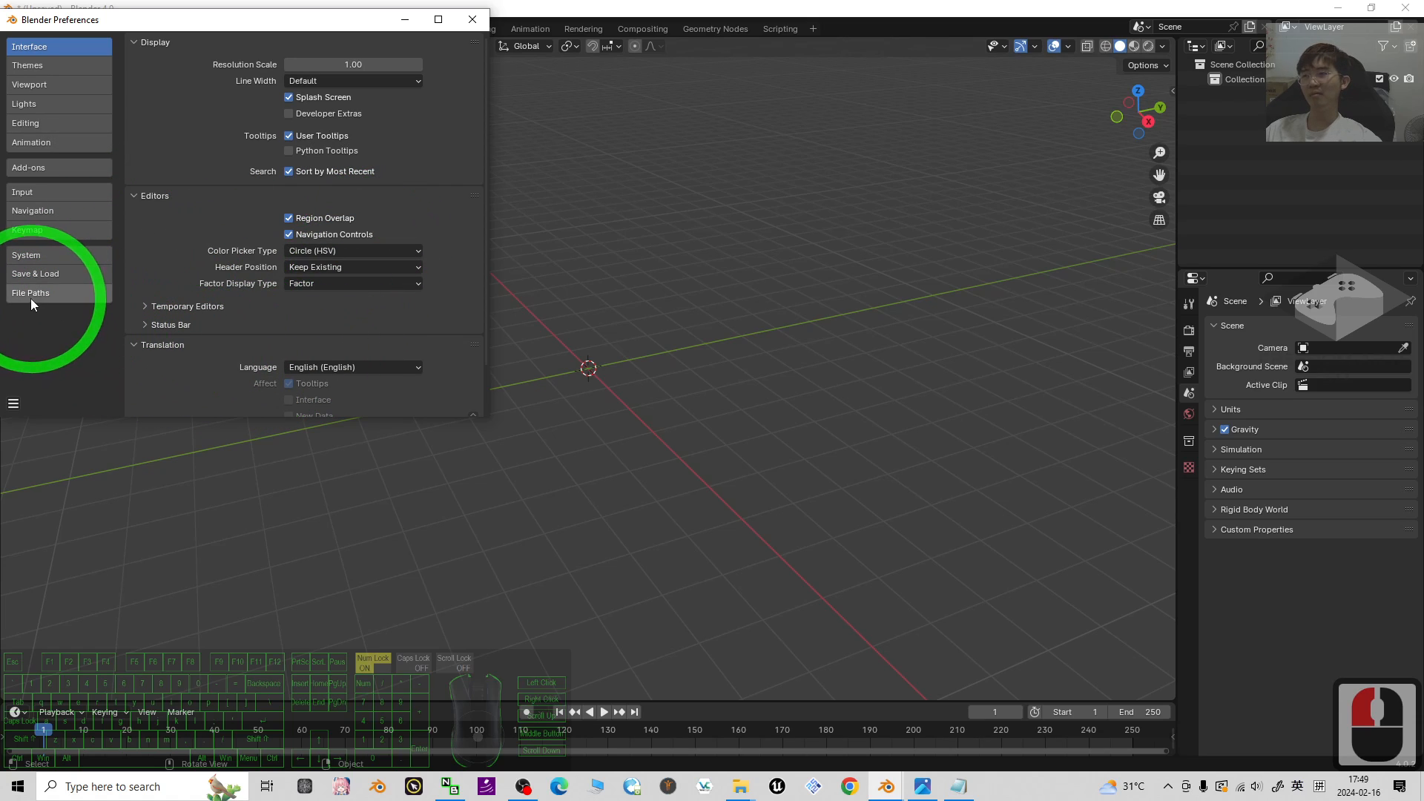
left_click(29, 292)
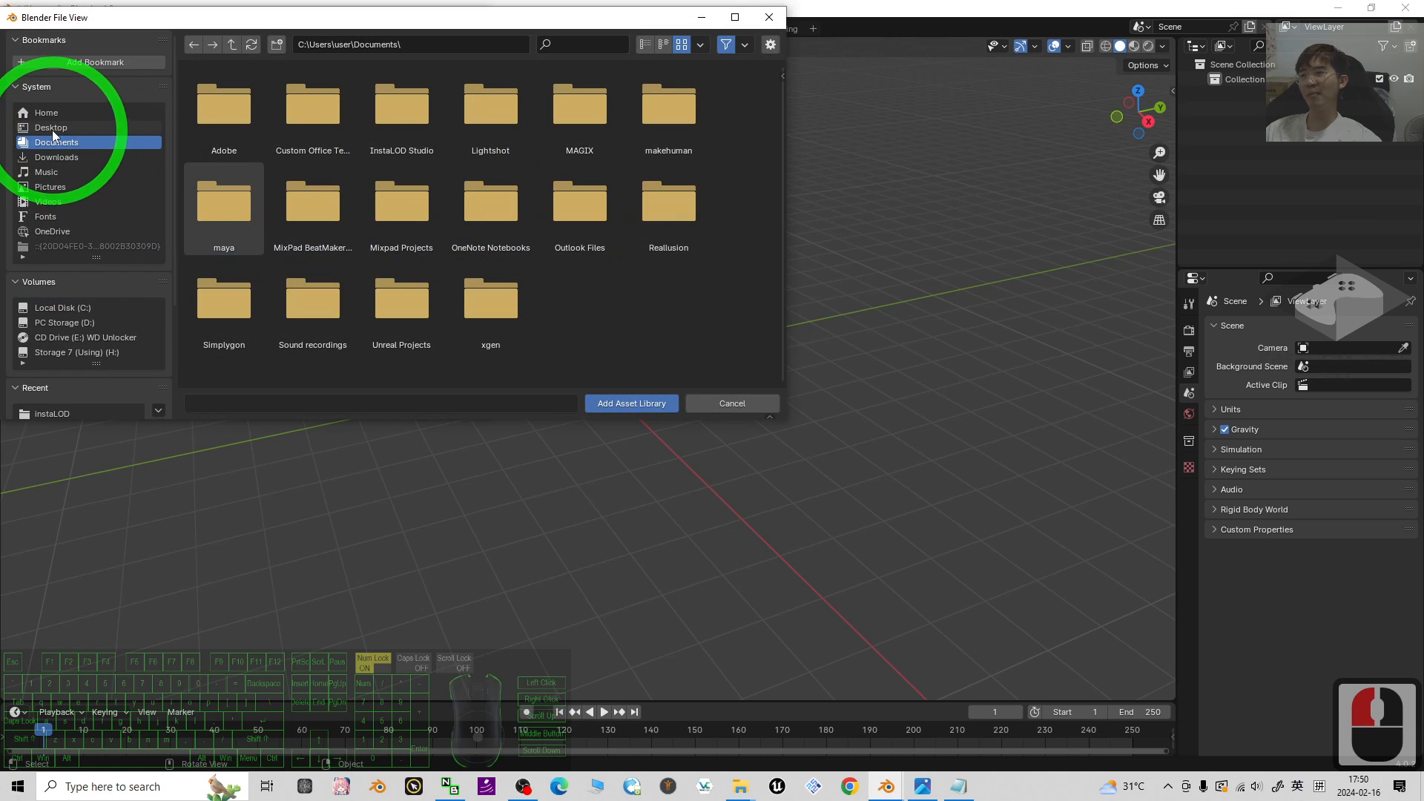
left_click(50, 127)
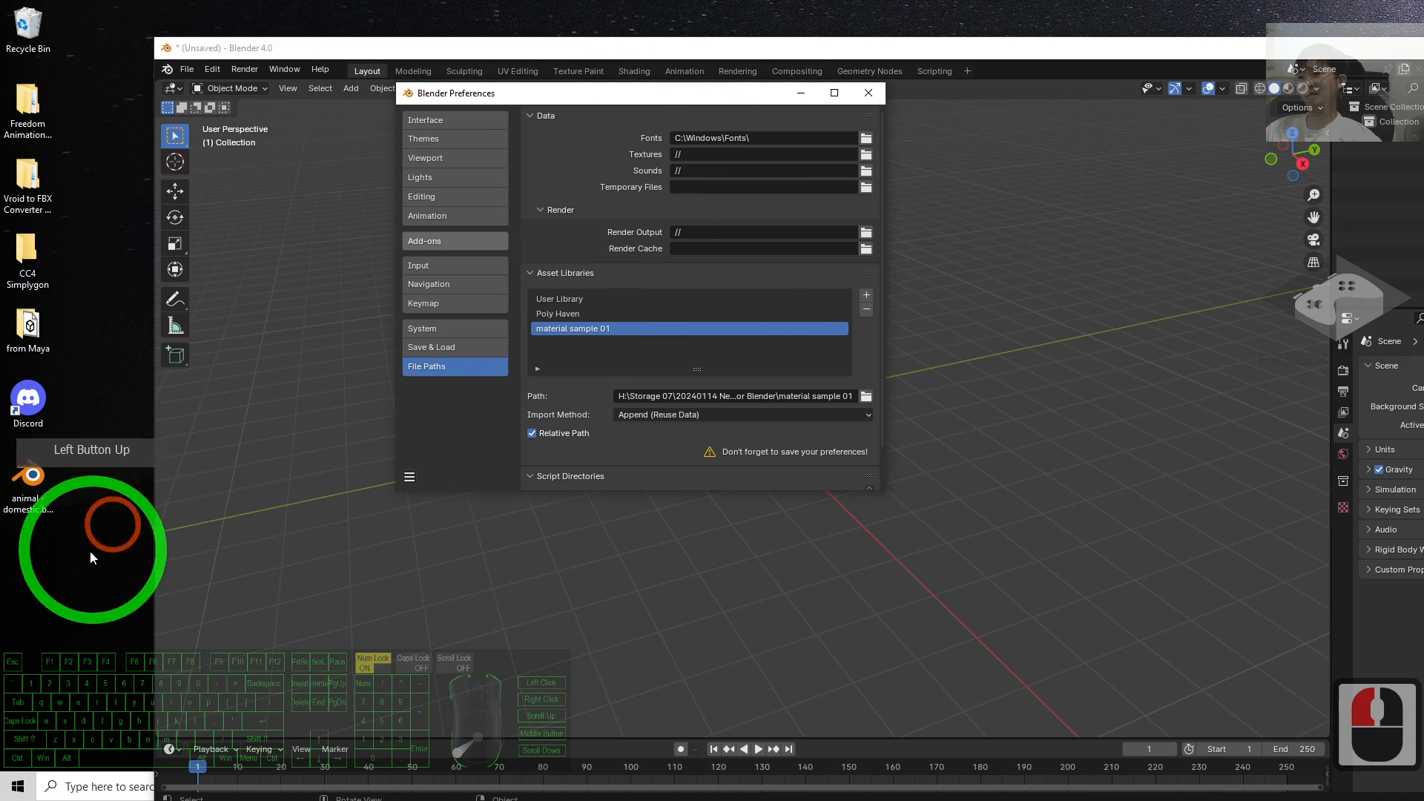
Move the Preferences window to the top left and start adding a new asset library
right_click(86, 557)
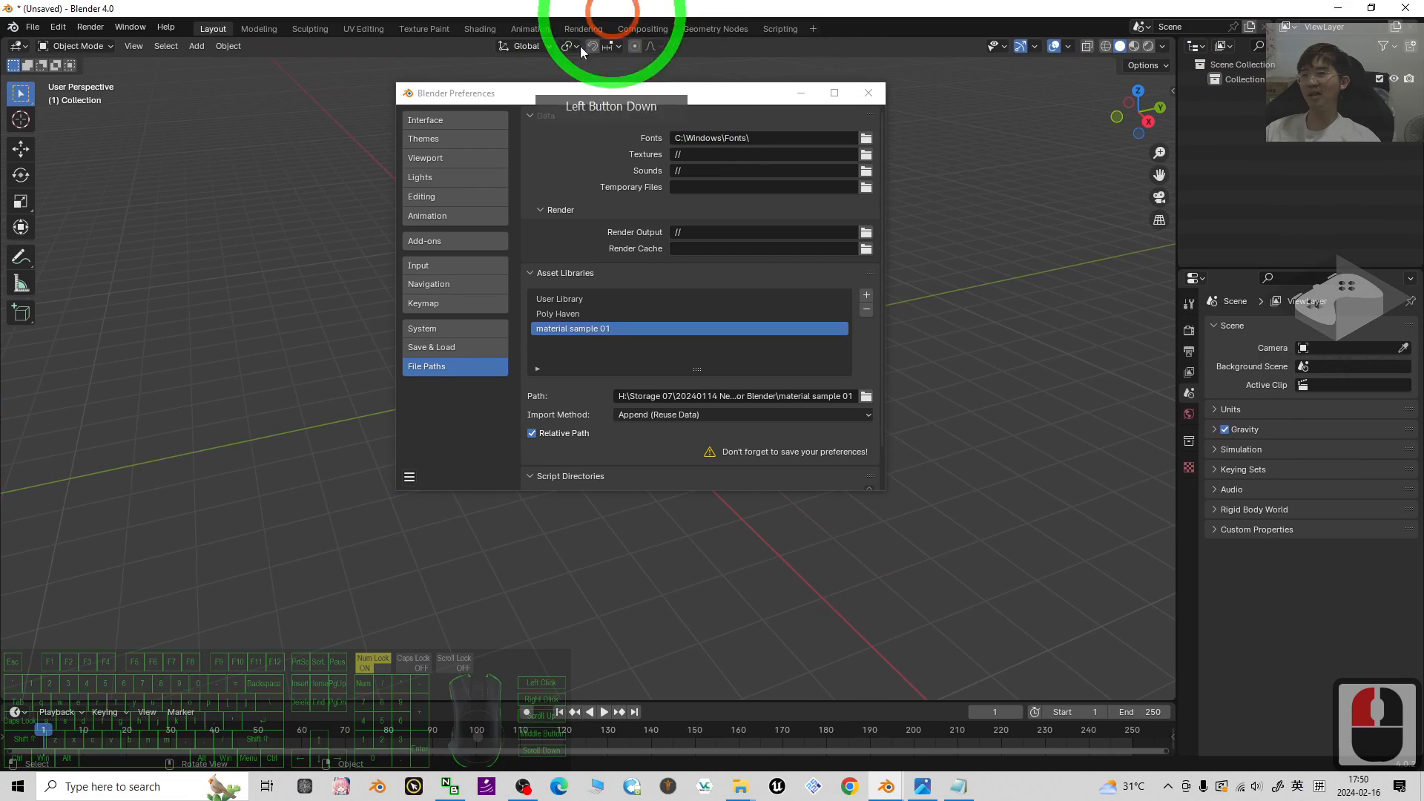
left_click(866, 92)
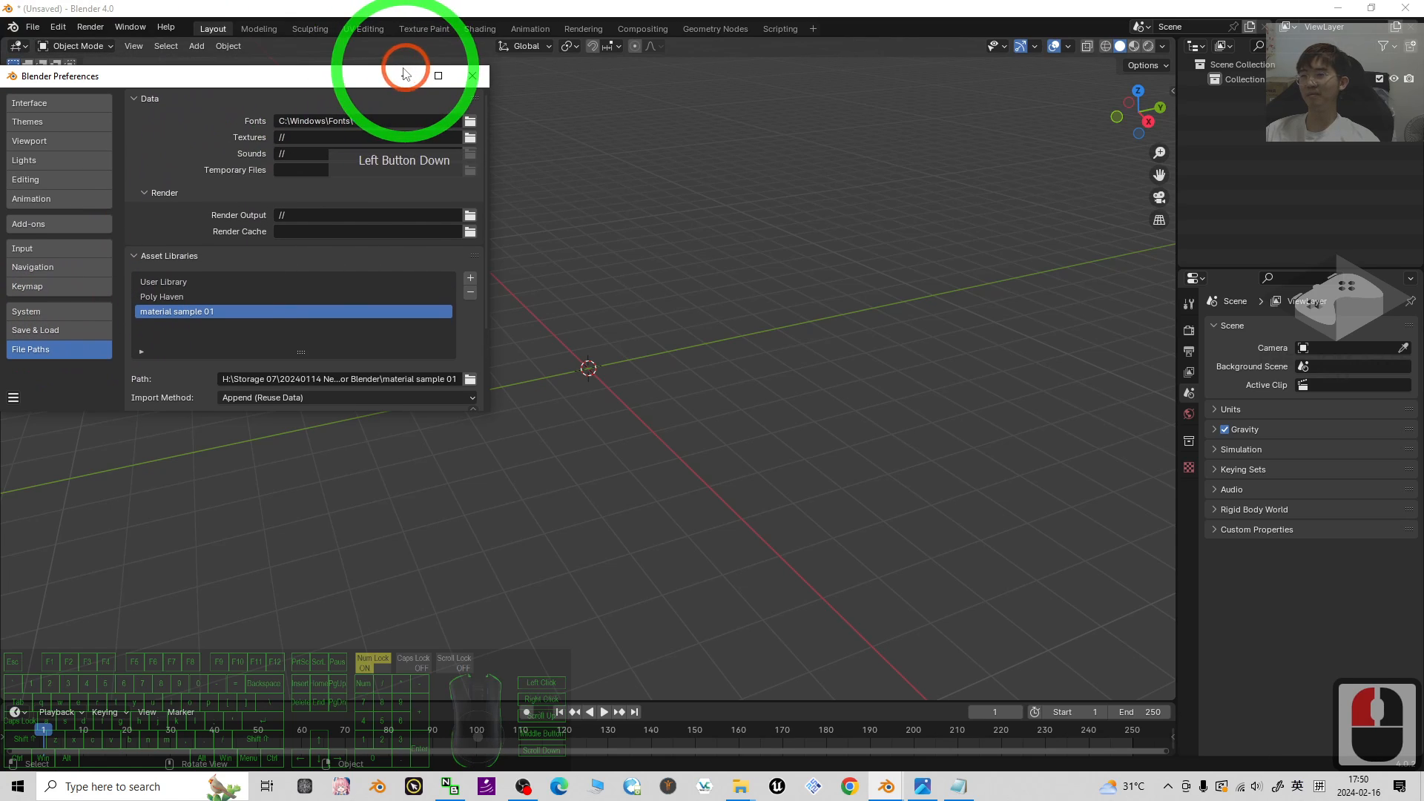
left_click_drag(404, 74, 349, 23)
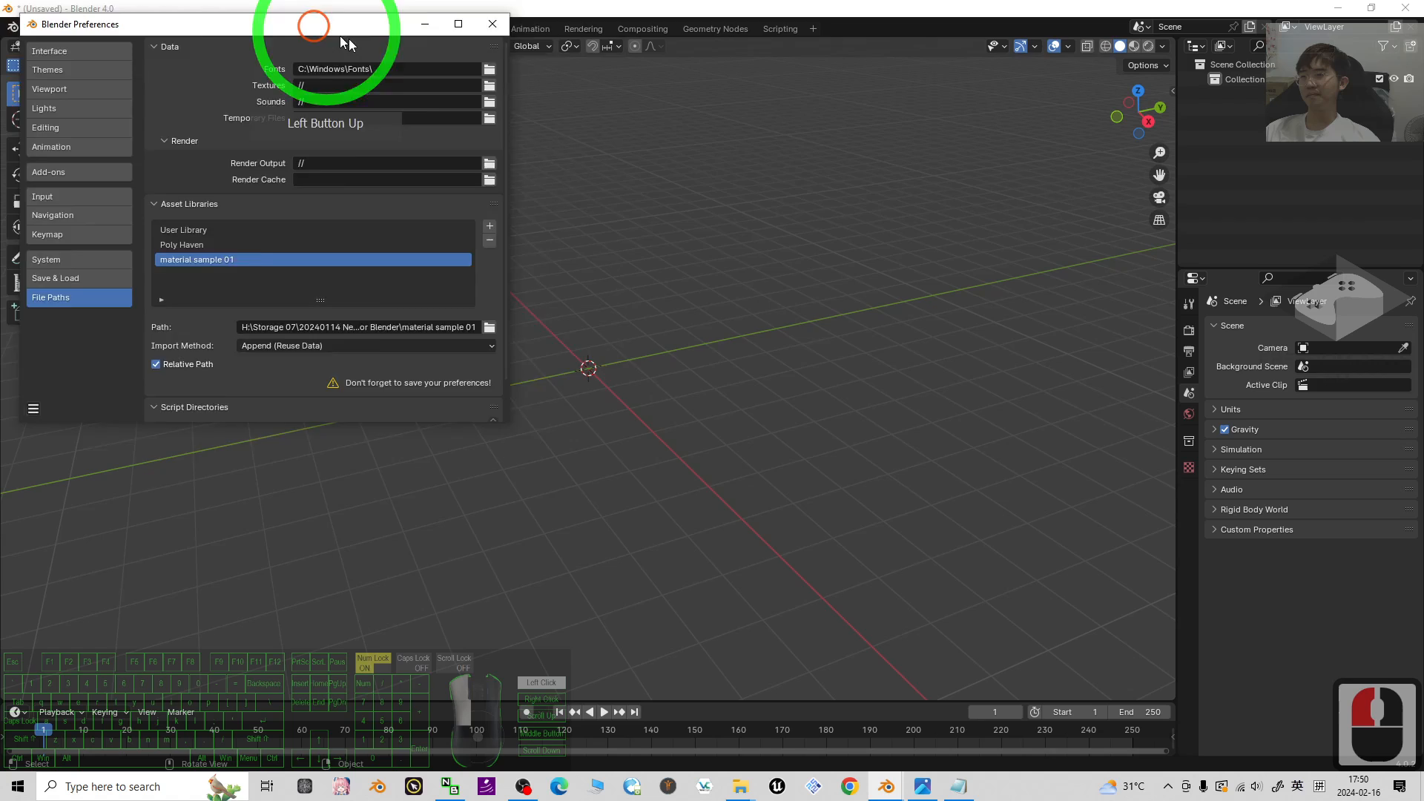
left_click(869, 393)
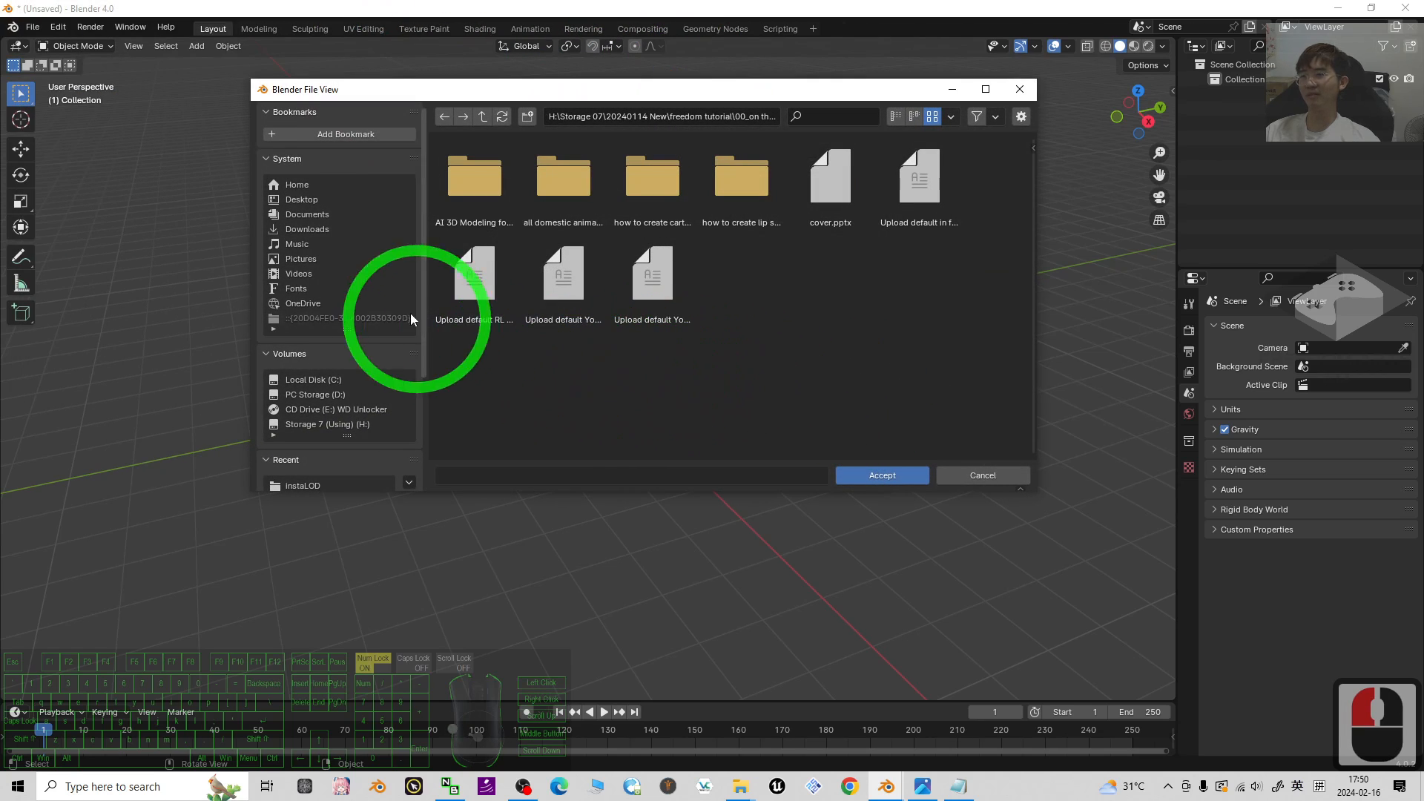
Browse the Desktop folder, then open animal - domestic.blend and return to Preferences
left_click(300, 199)
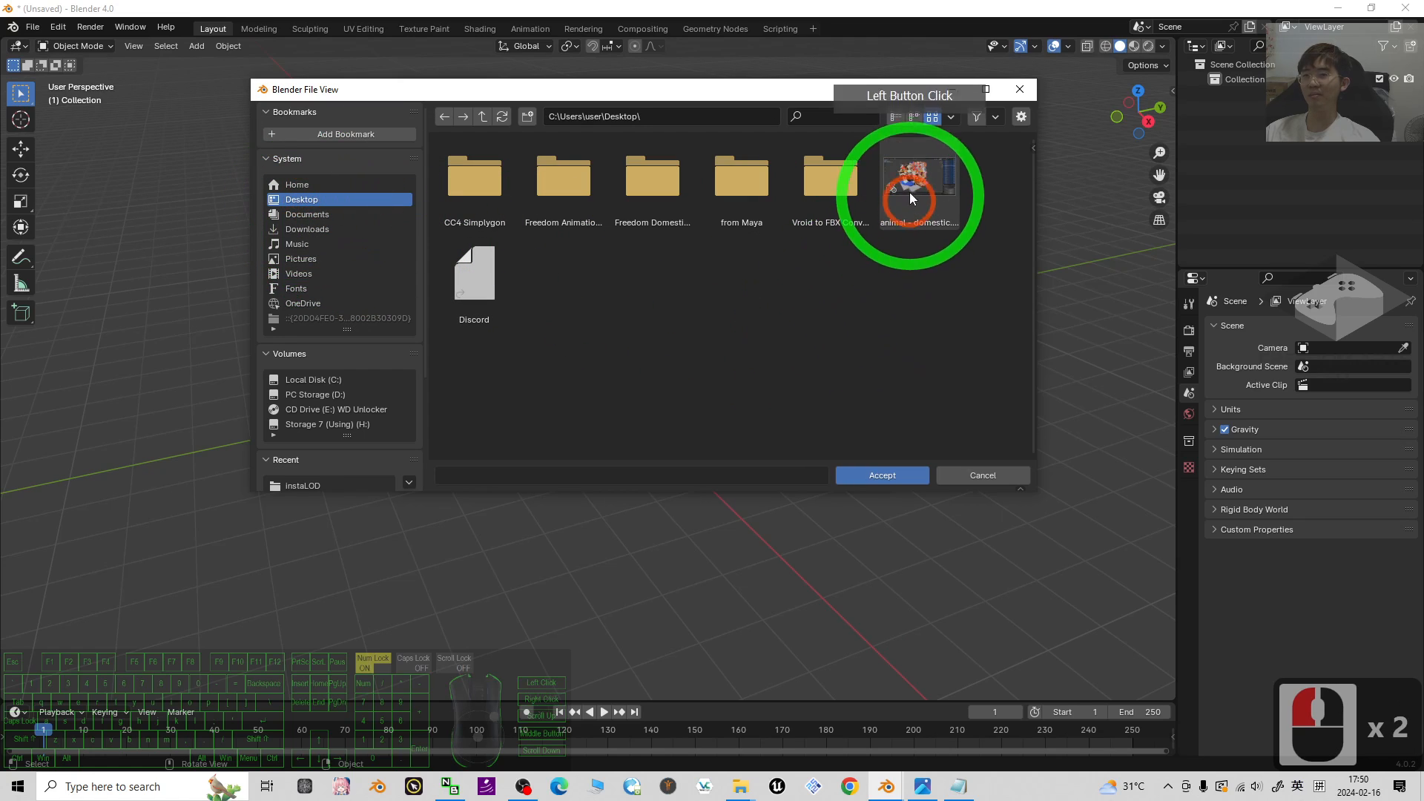
left_click(919, 177)
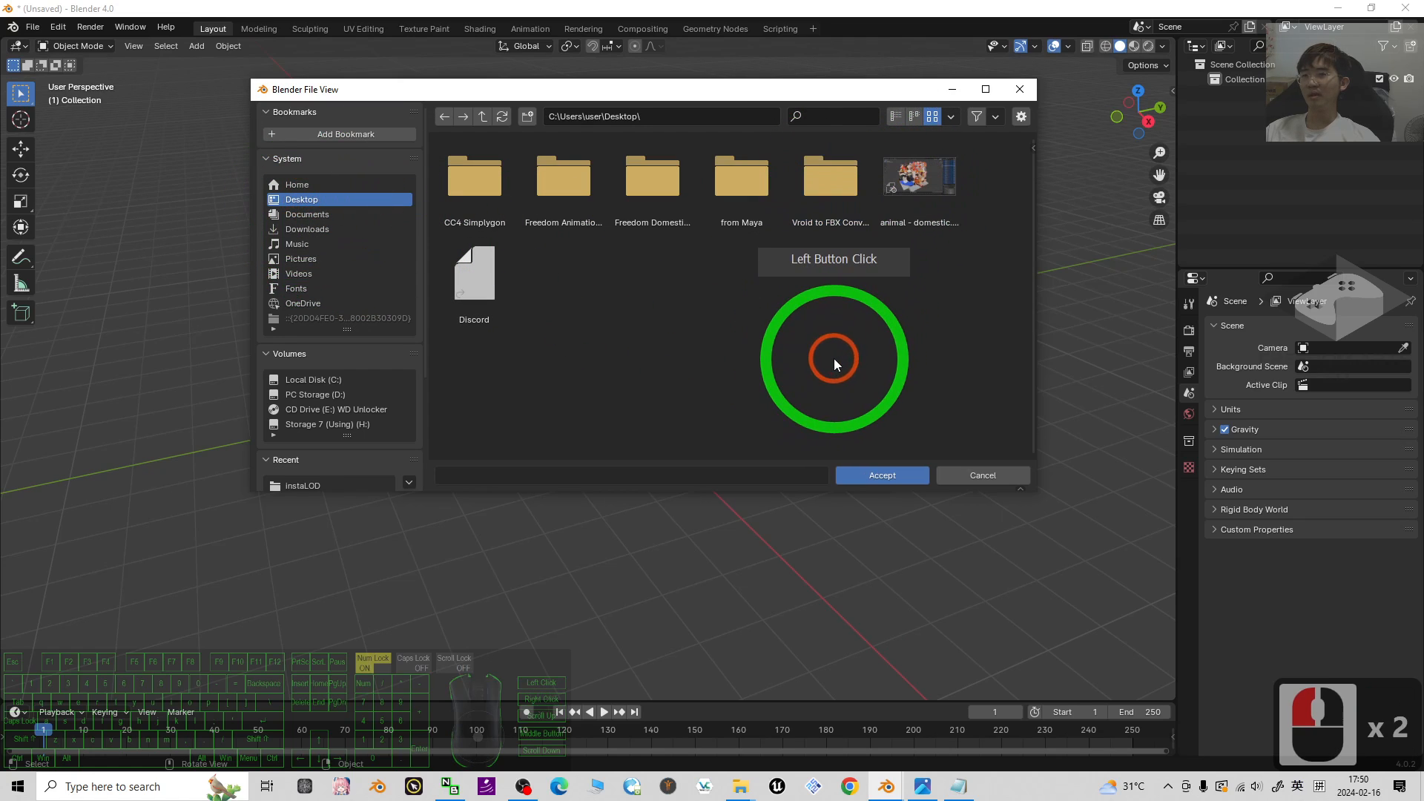
left_click(918, 190)
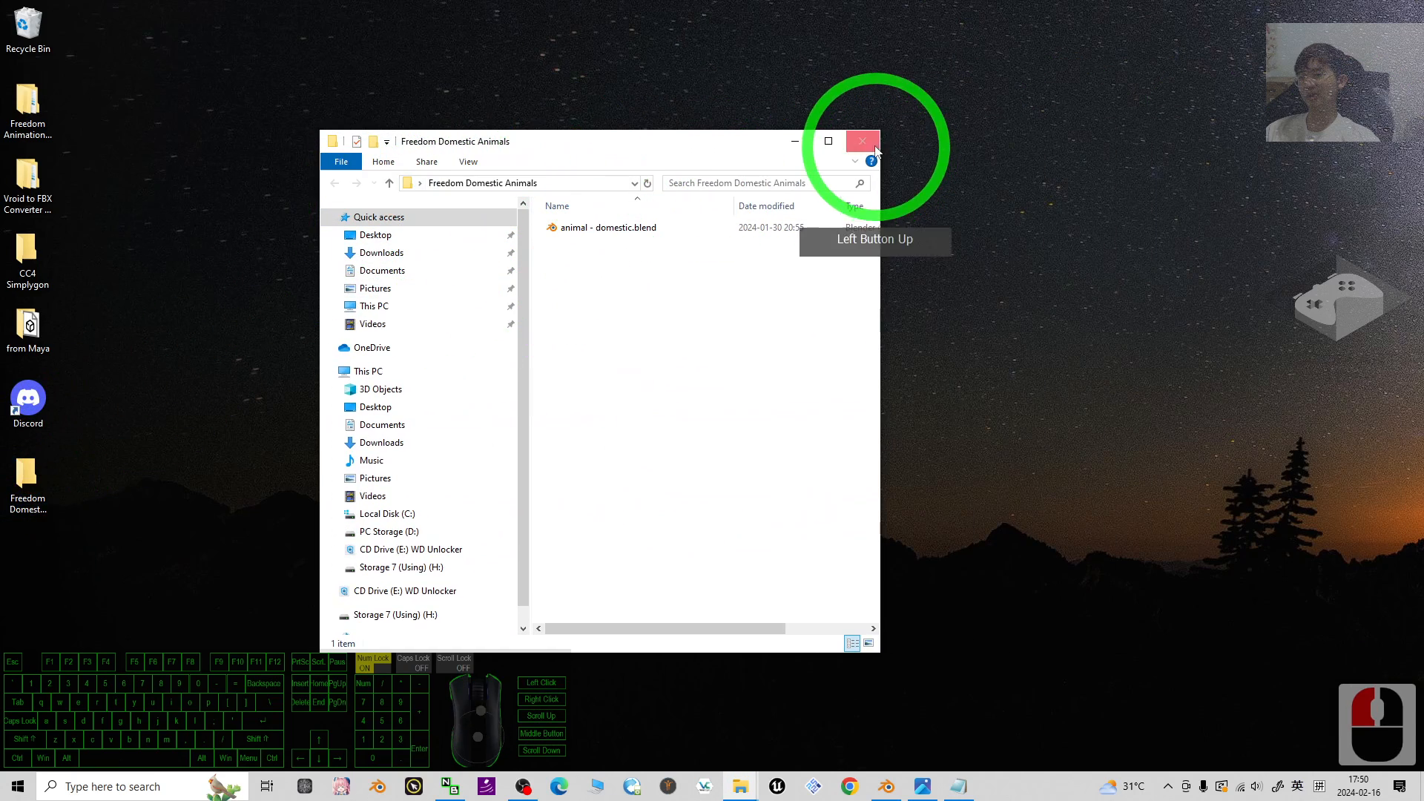
double_click(603, 227)
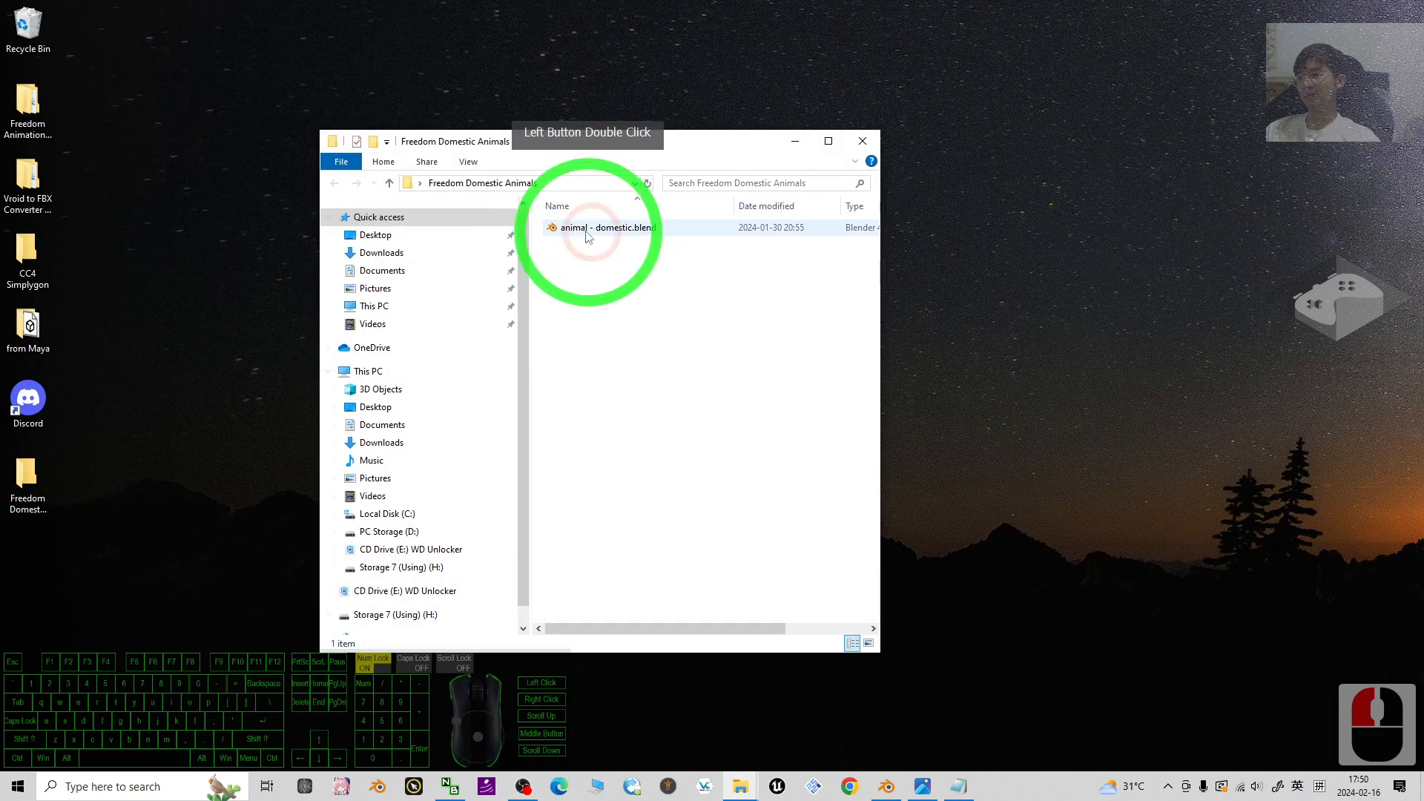
double_click(603, 227)
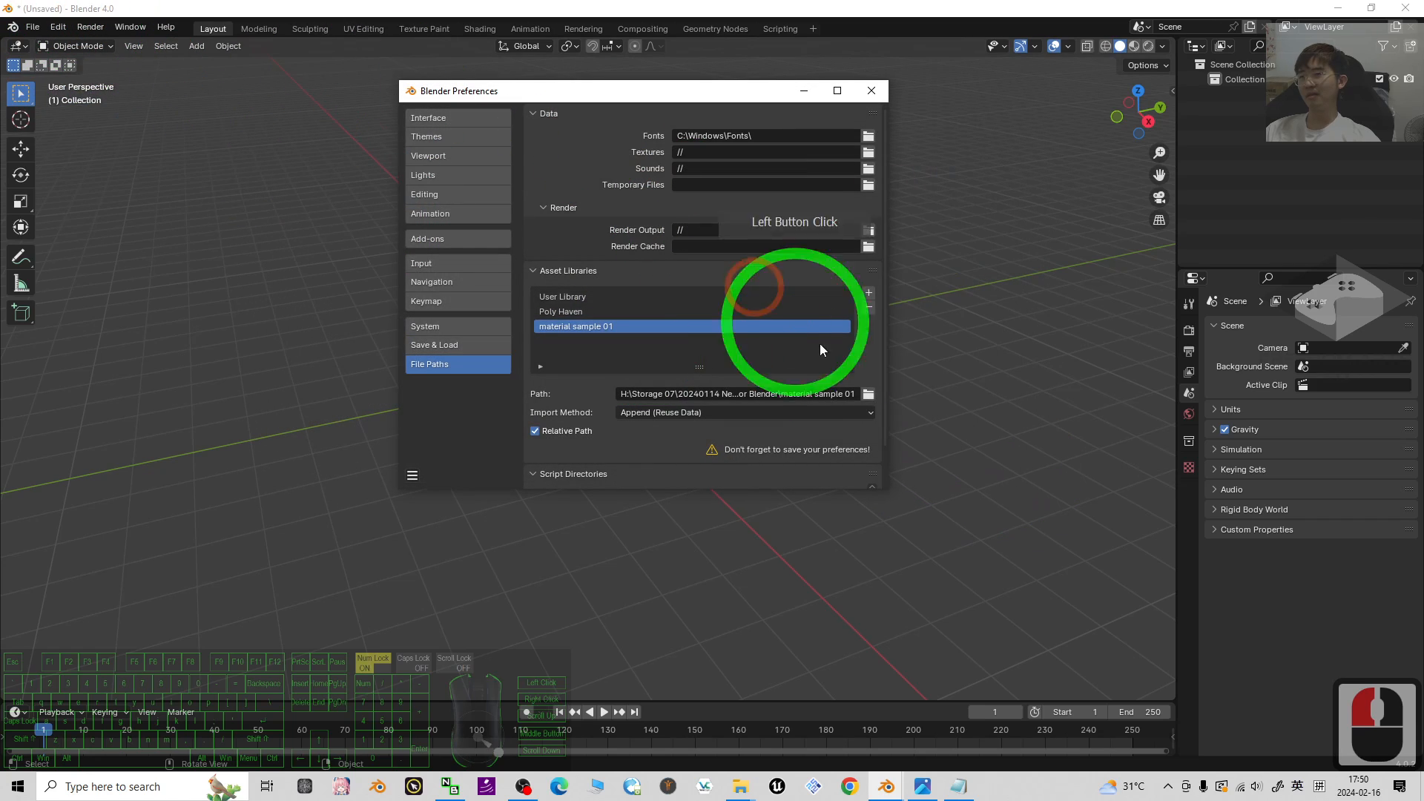
Add Desktop/Freedom Domestic Animals as an asset library and save the preferences
left_click(57, 26)
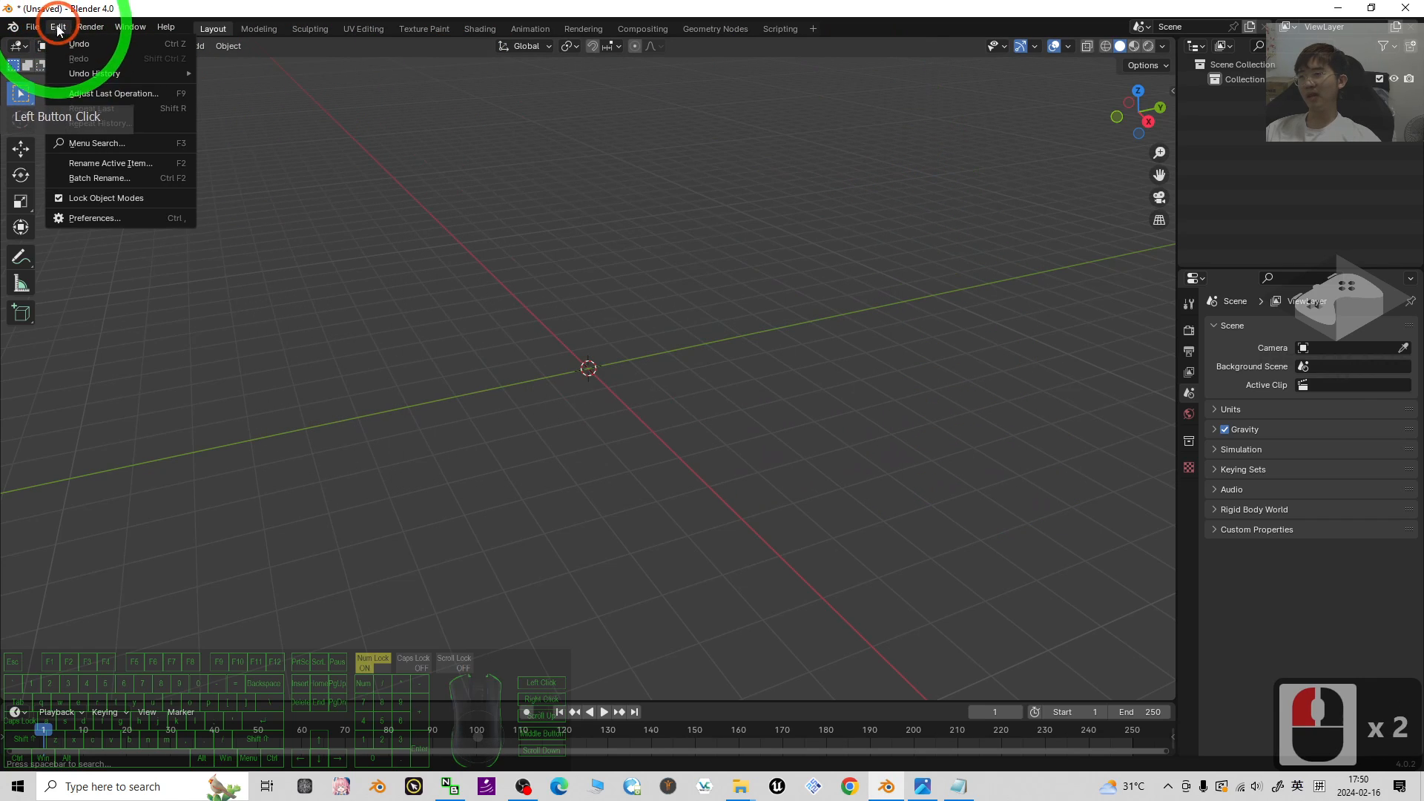
left_click(94, 218)
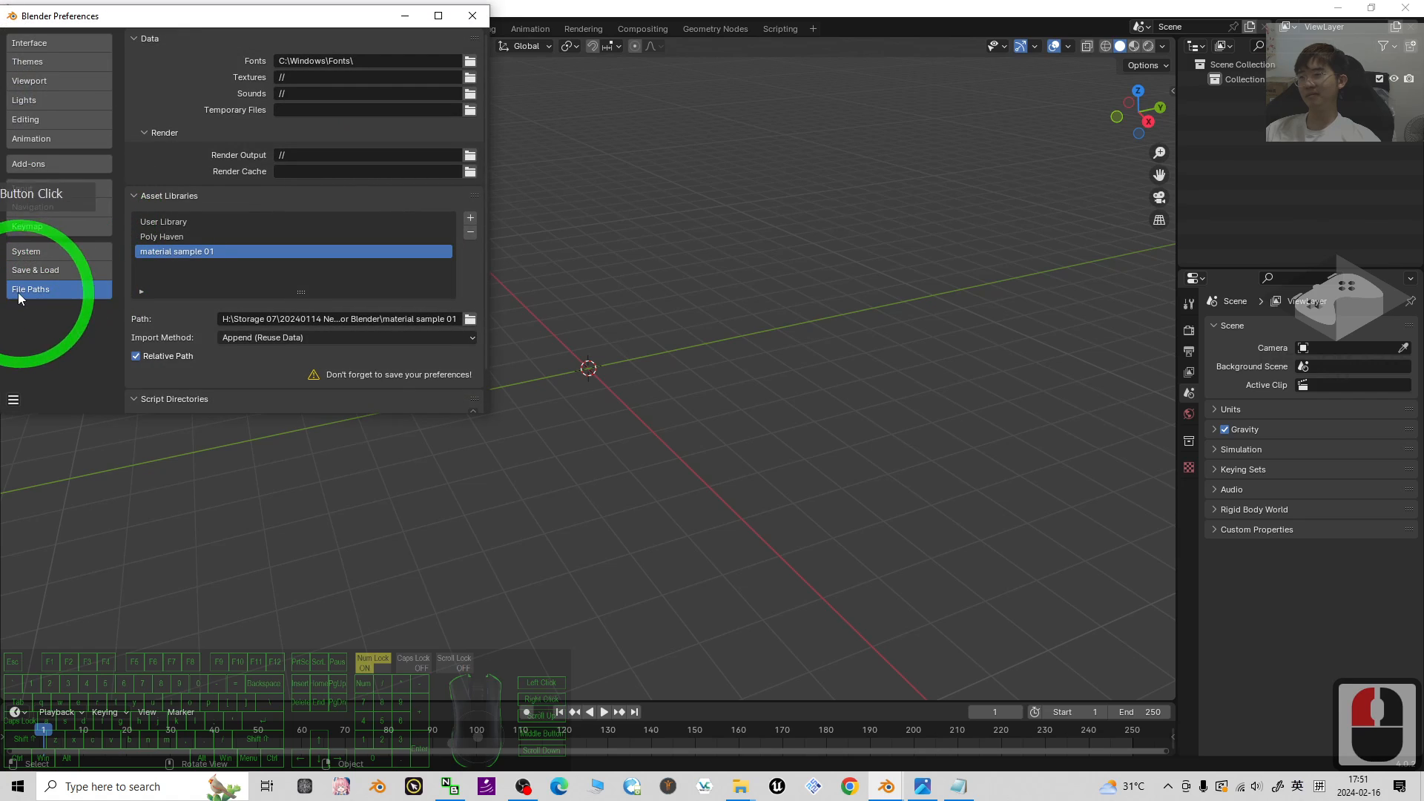
left_click(470, 217)
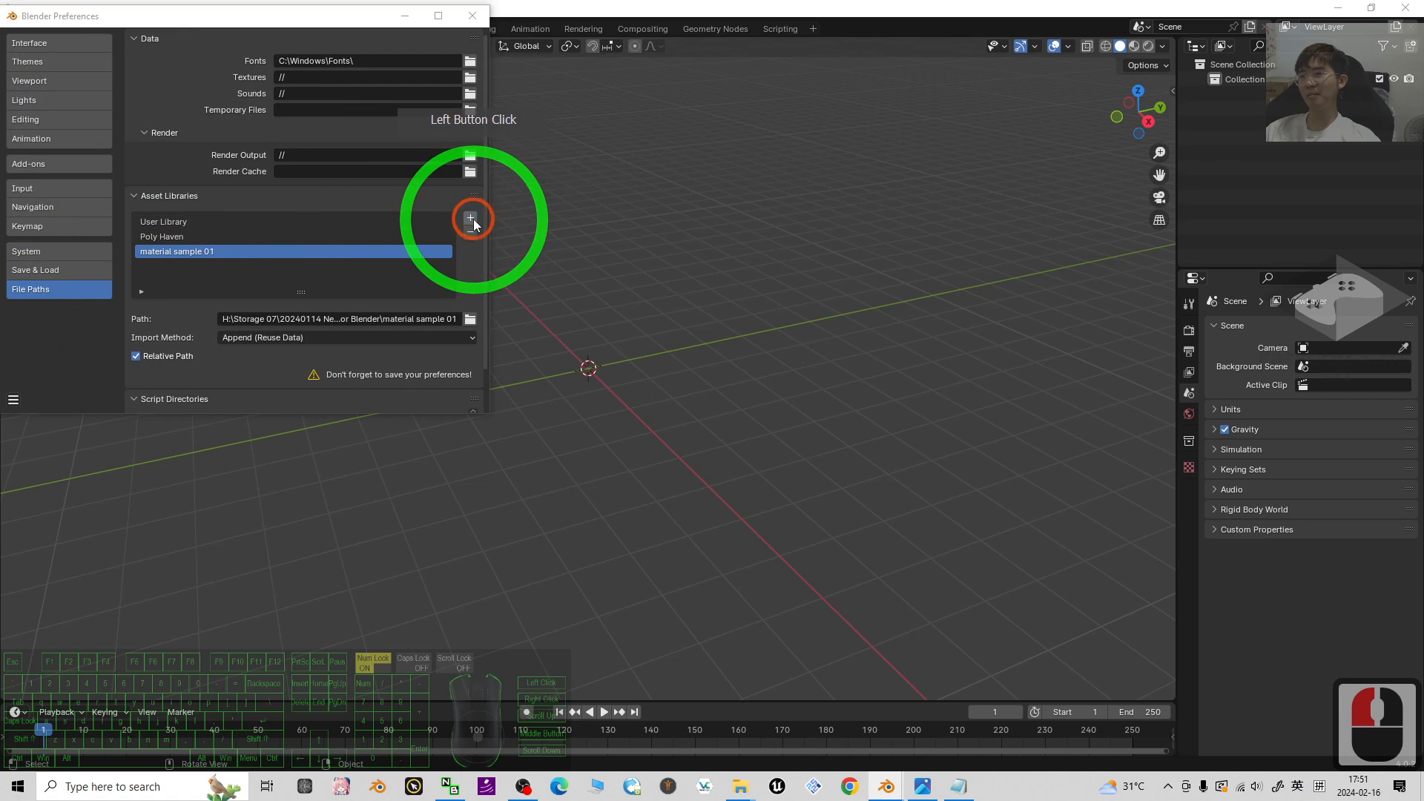
left_click(470, 217)
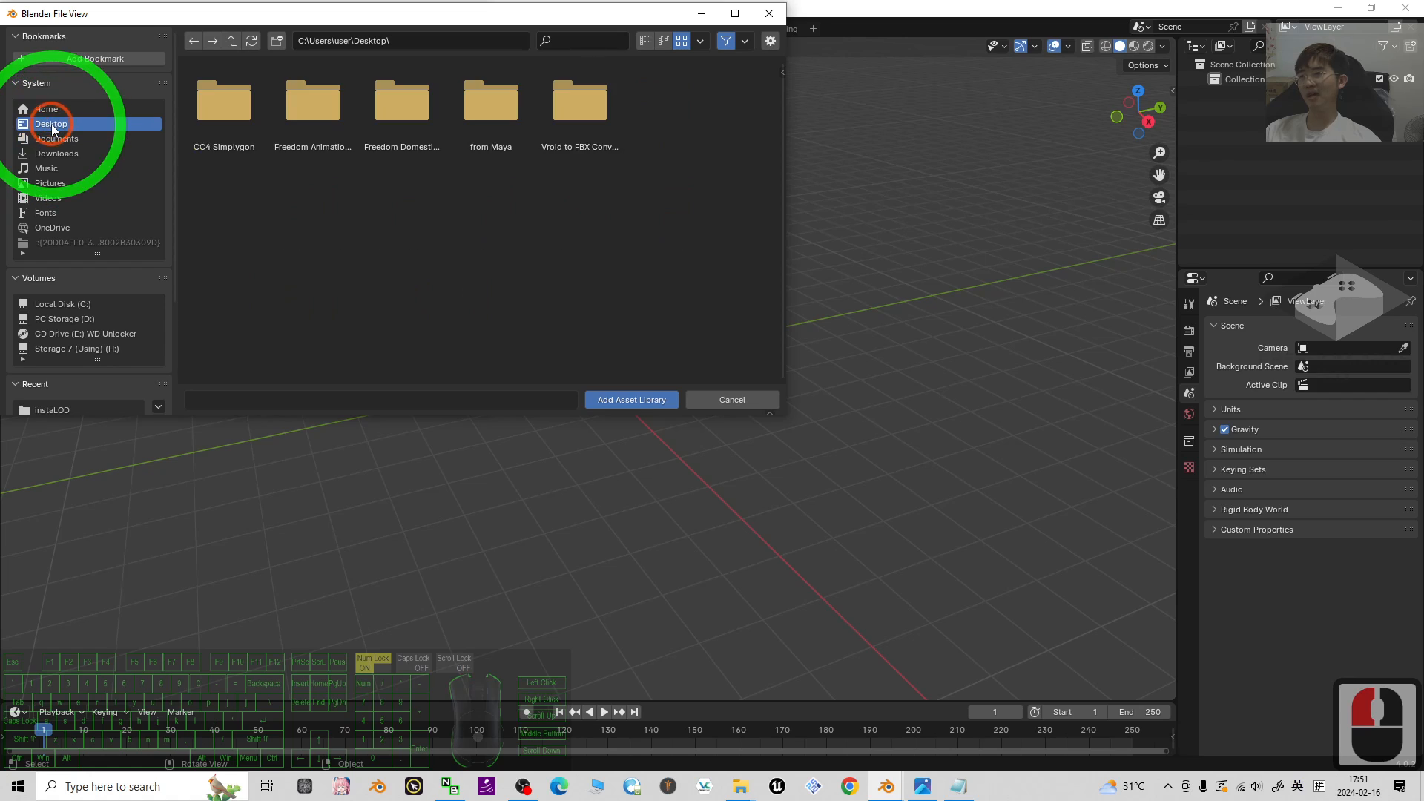
left_click(402, 102)
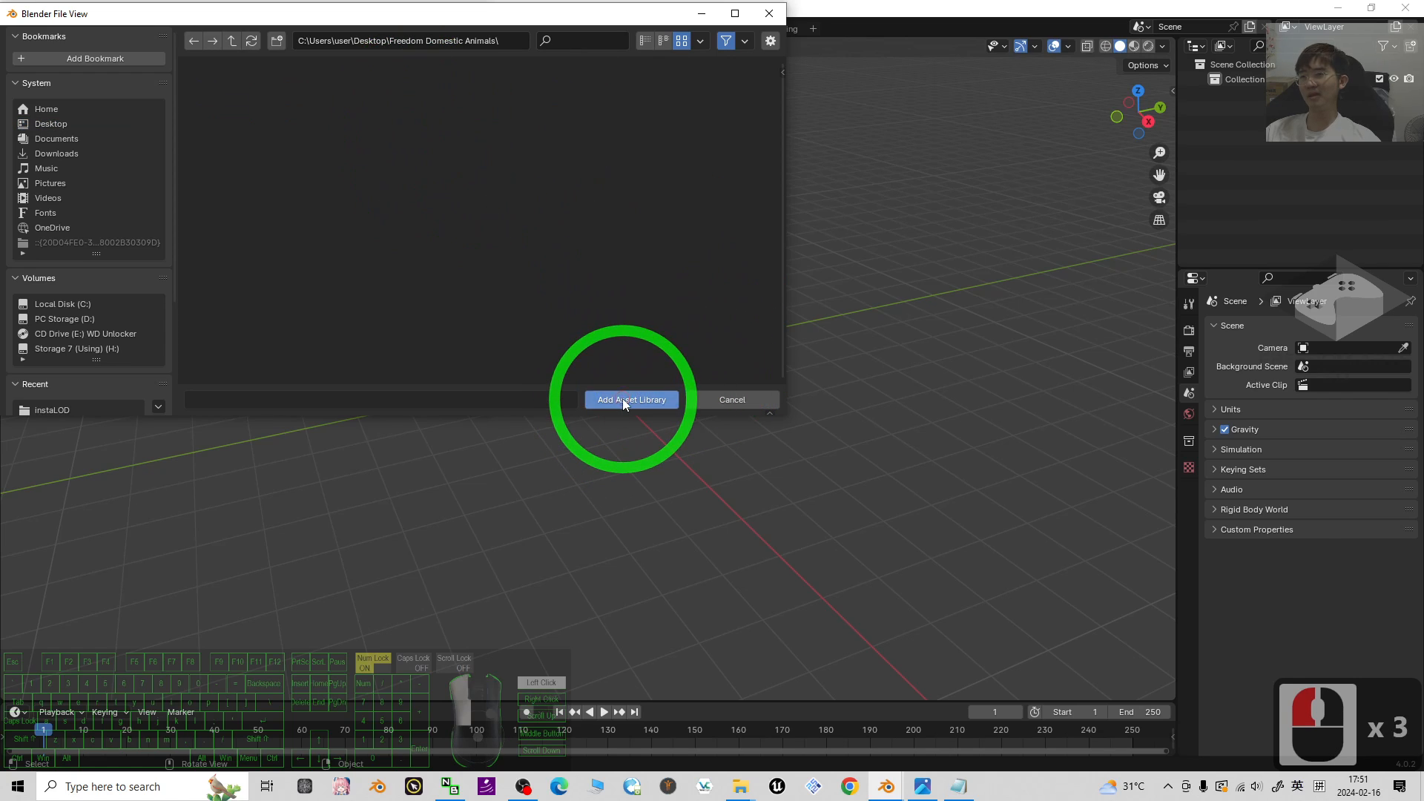
left_click(631, 400)
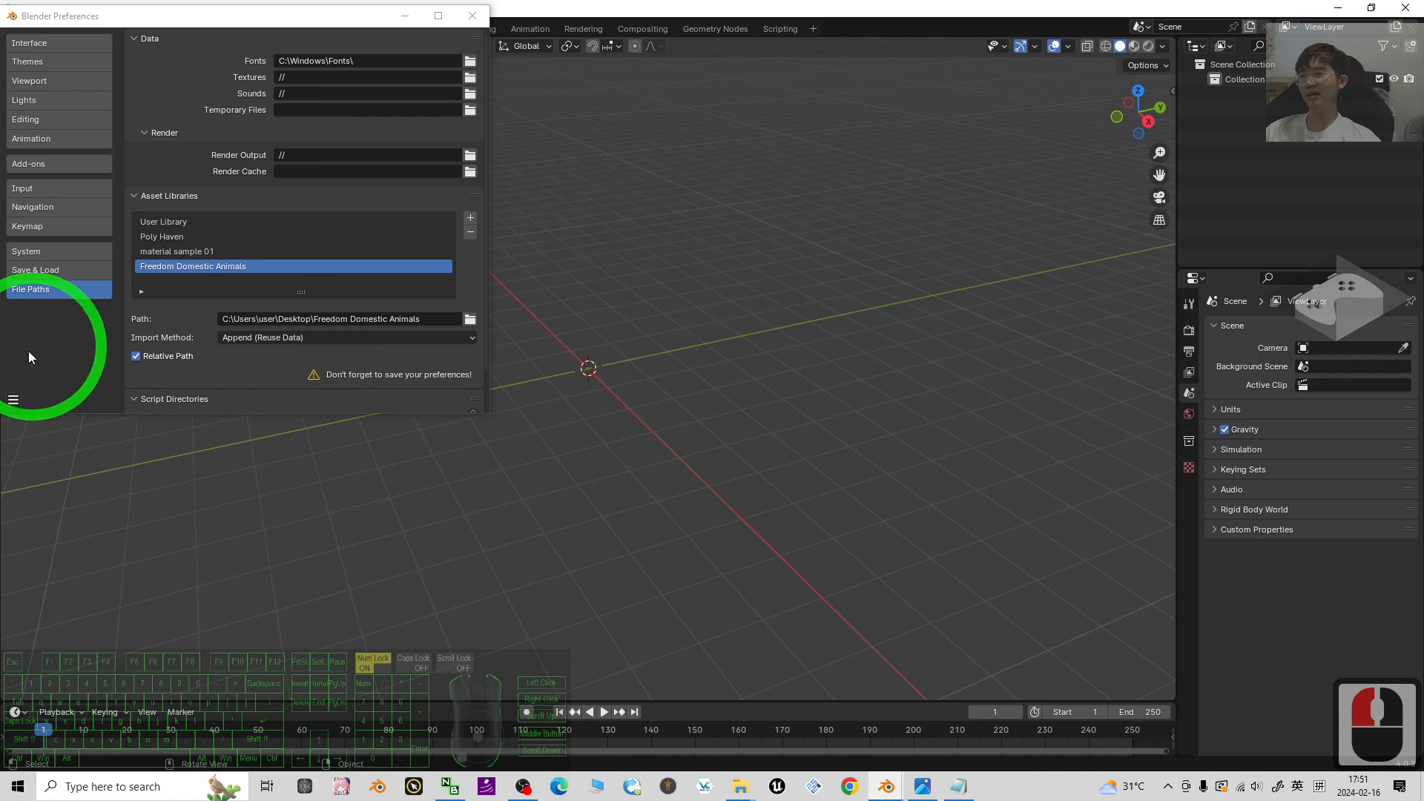
left_click(12, 400)
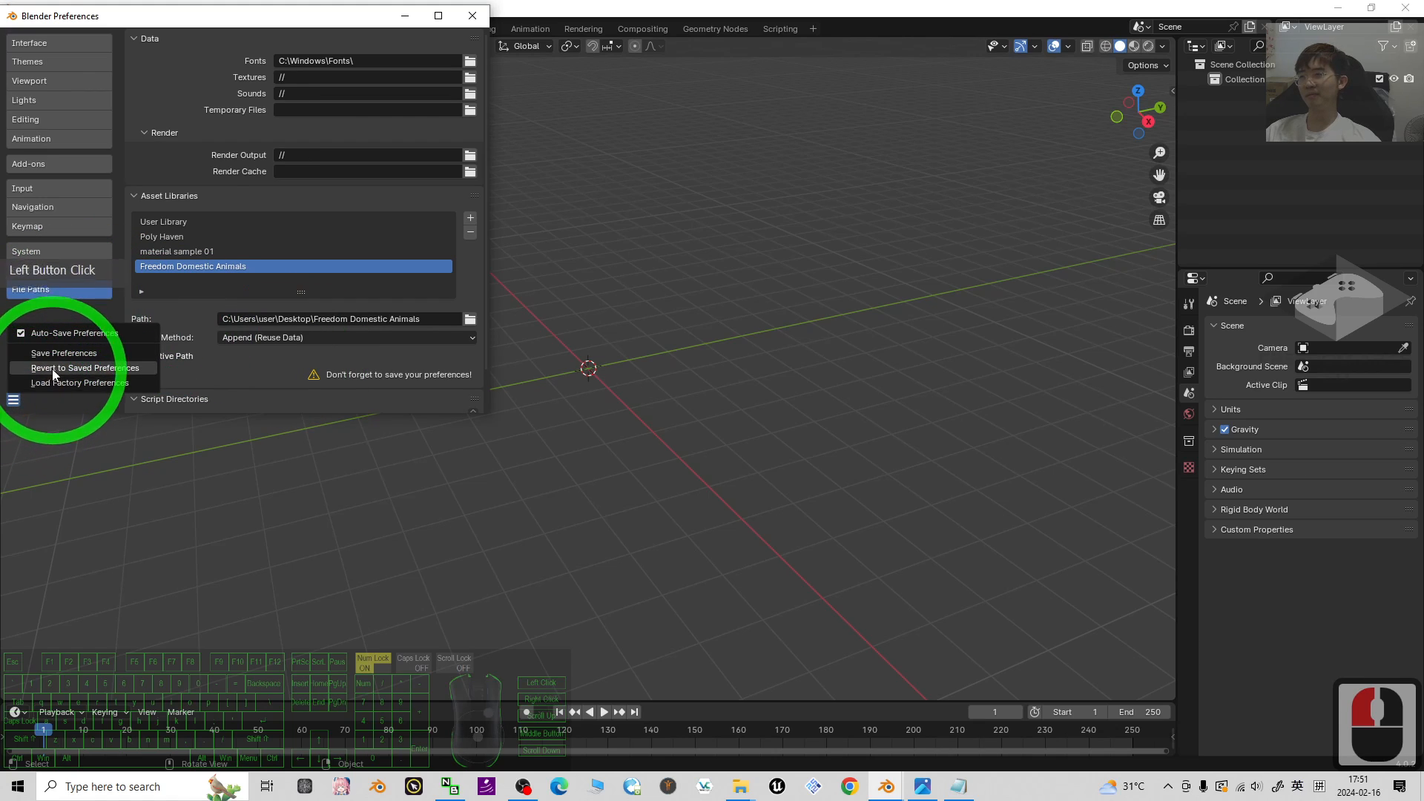
left_click(65, 353)
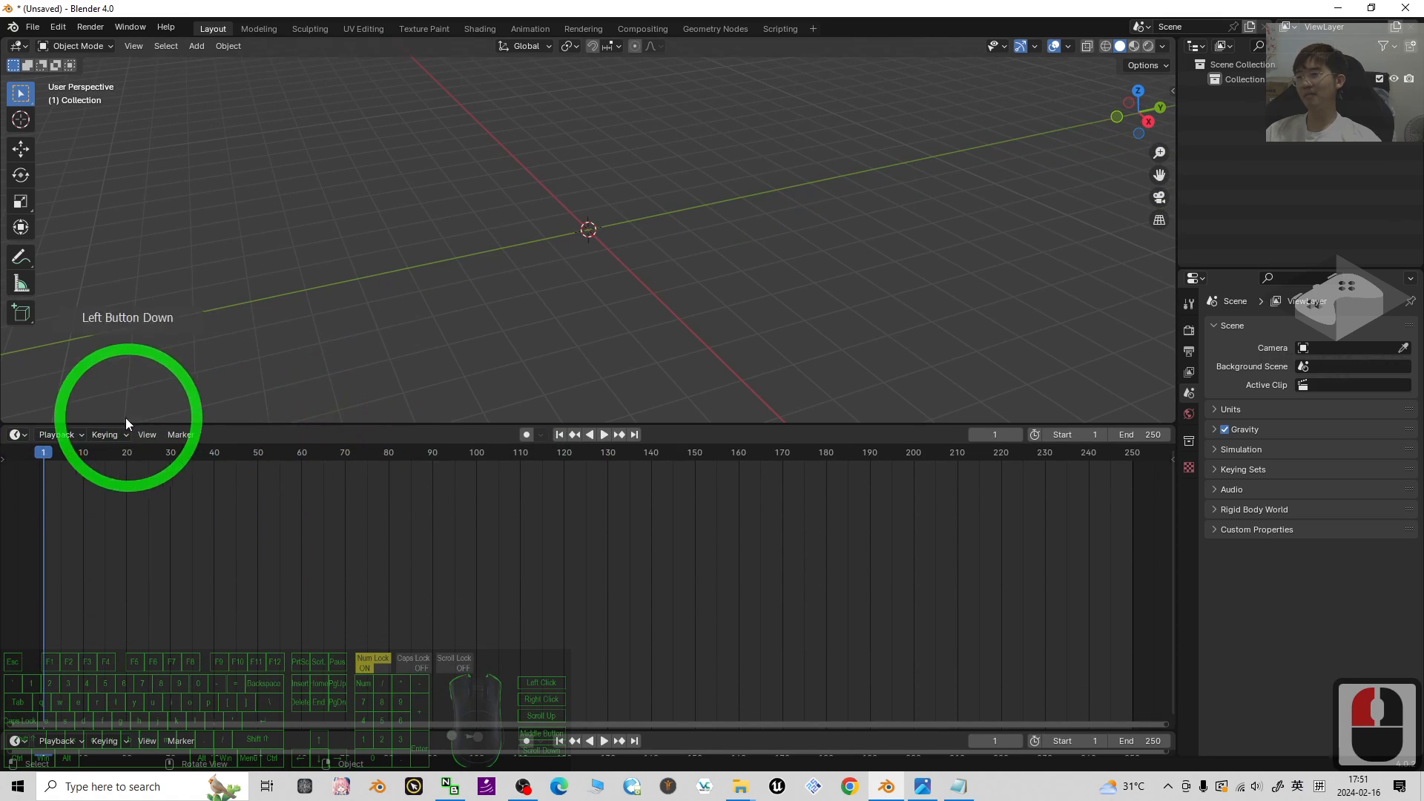
Change the lower timeline area's editor type to Asset Browser
left_click(12, 434)
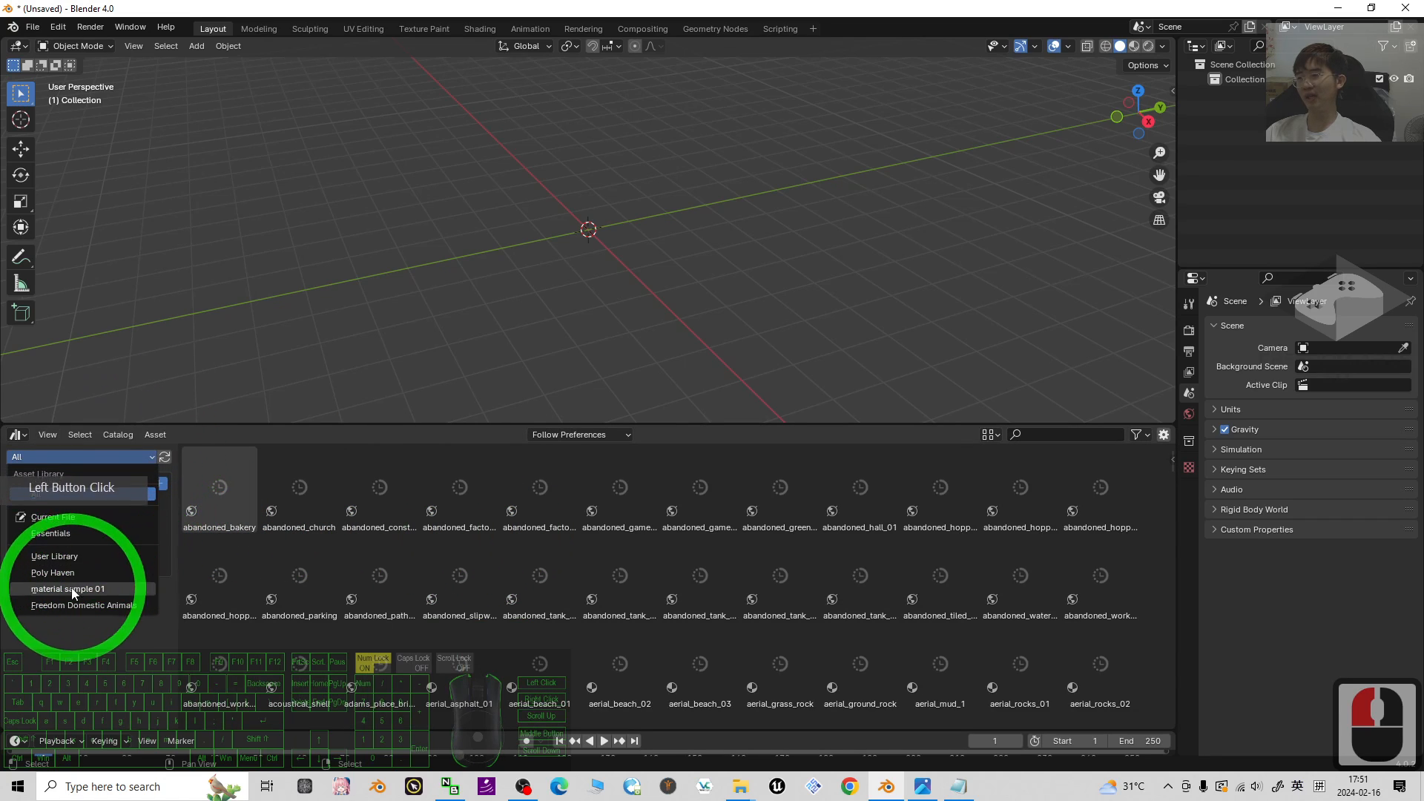
Select the Freedom Domestic Animals library and scroll through its animal thumbnails
left_click(82, 605)
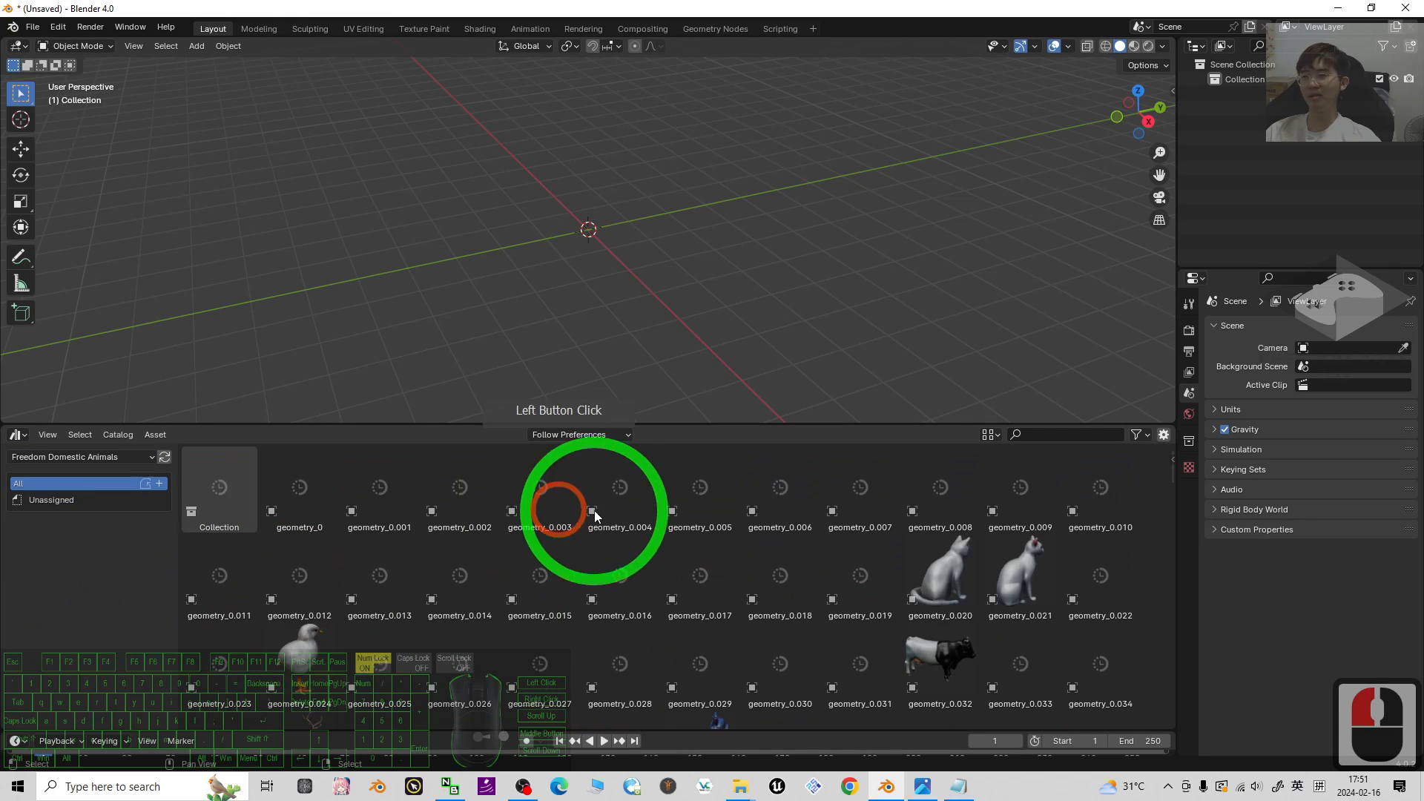
scroll("down", 3)
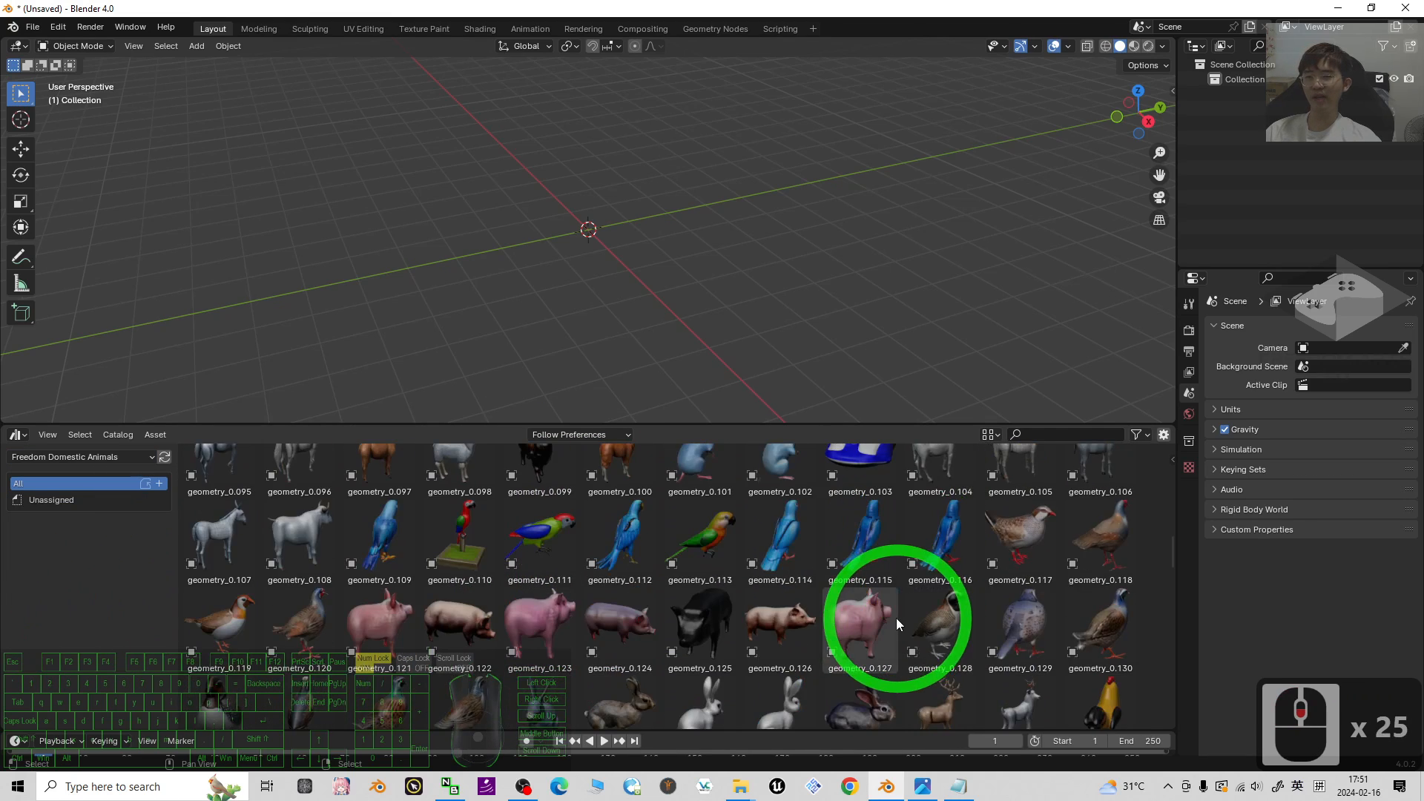
scroll("down", 3)
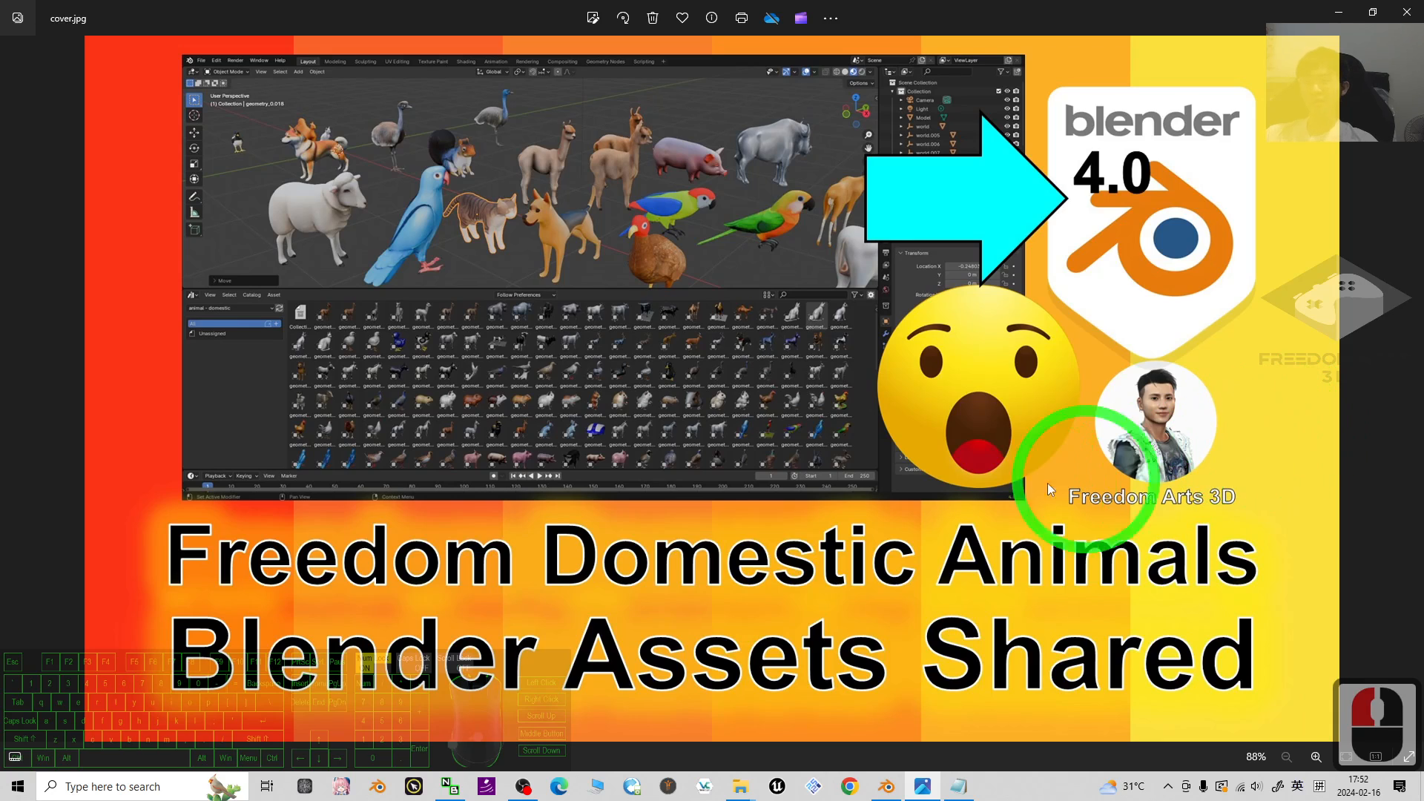
mouse_move(1119, 582)
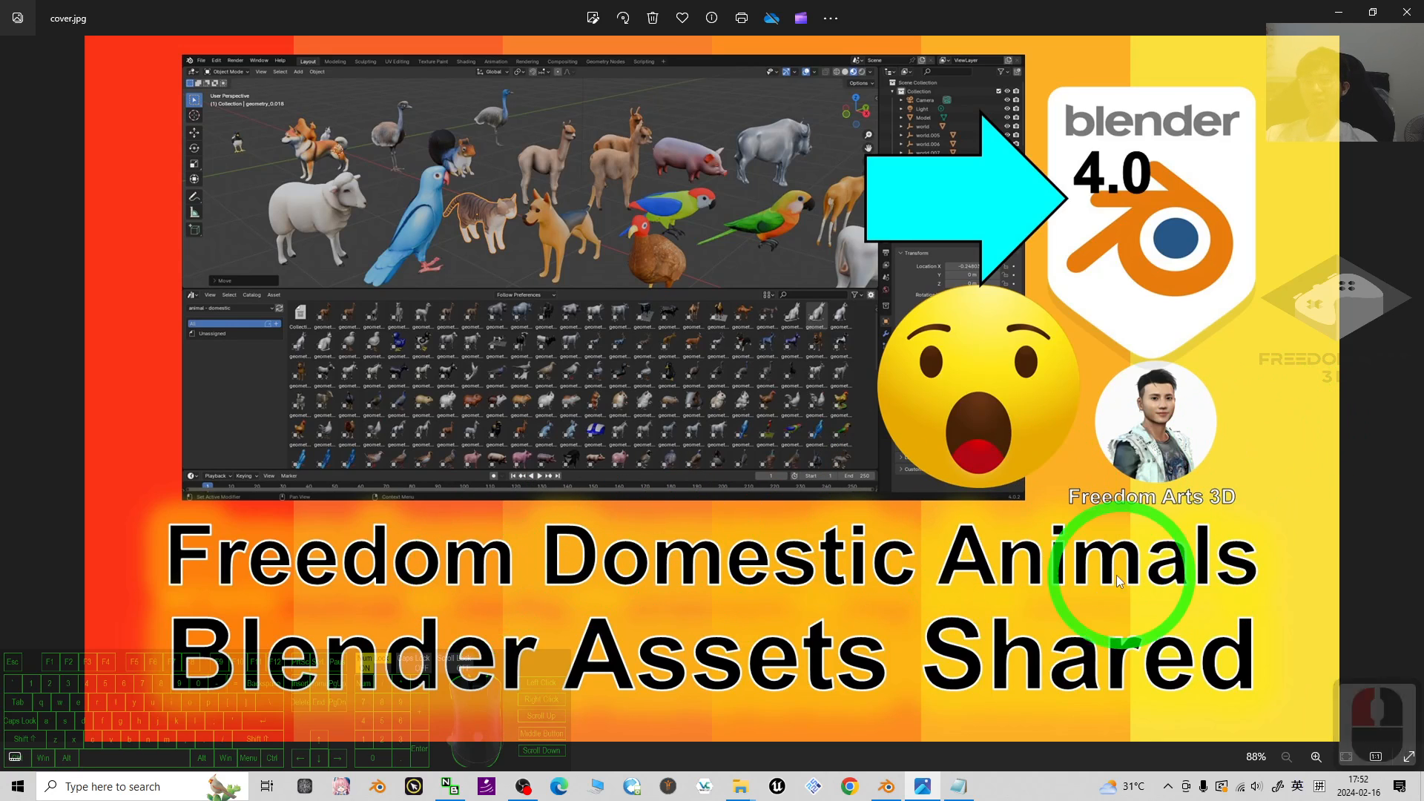
mouse_move(944, 610)
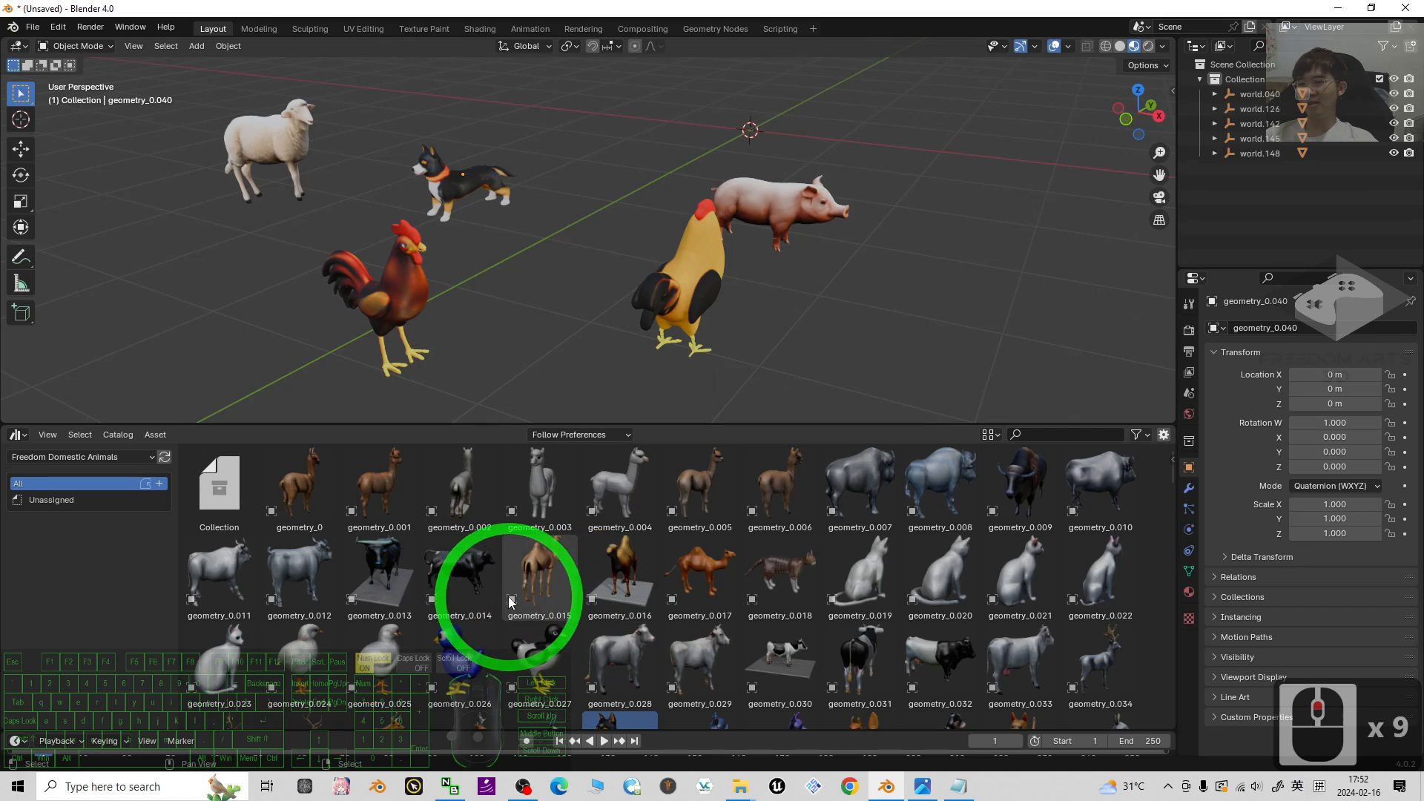
Scroll the asset browser and place the geometry_0.152 and geometry_0.153 birds in the scene
scroll("down", 3)
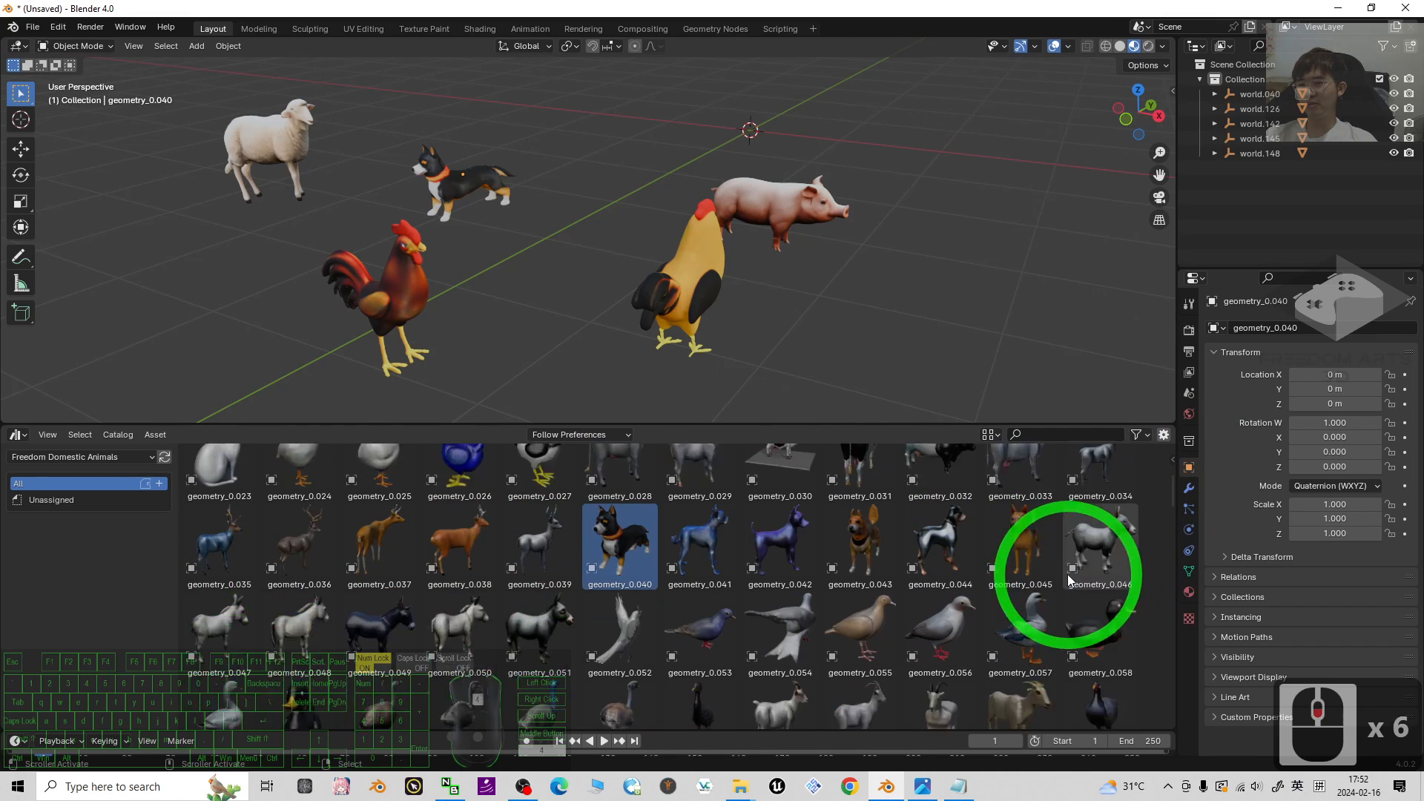
scroll("down", 3)
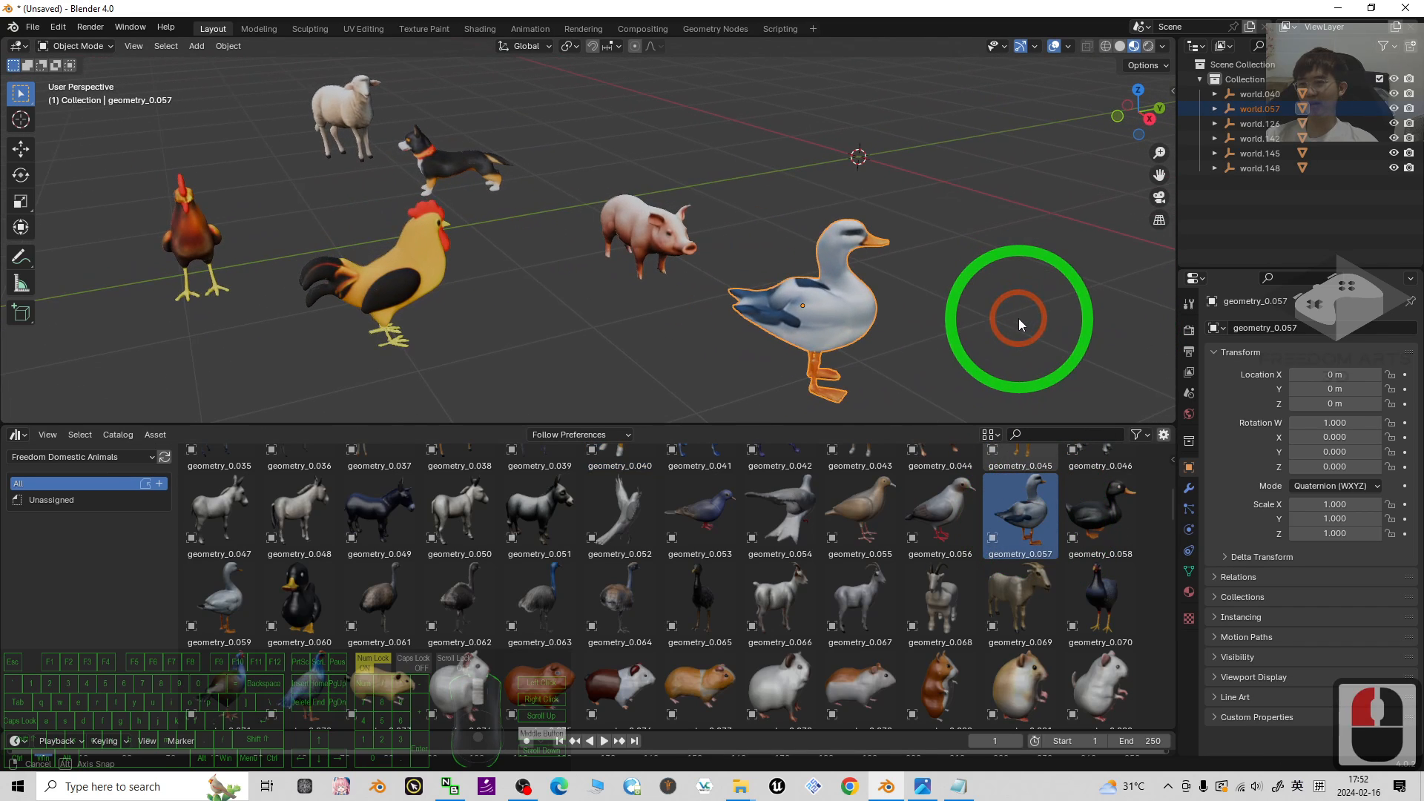
scroll("down", 3)
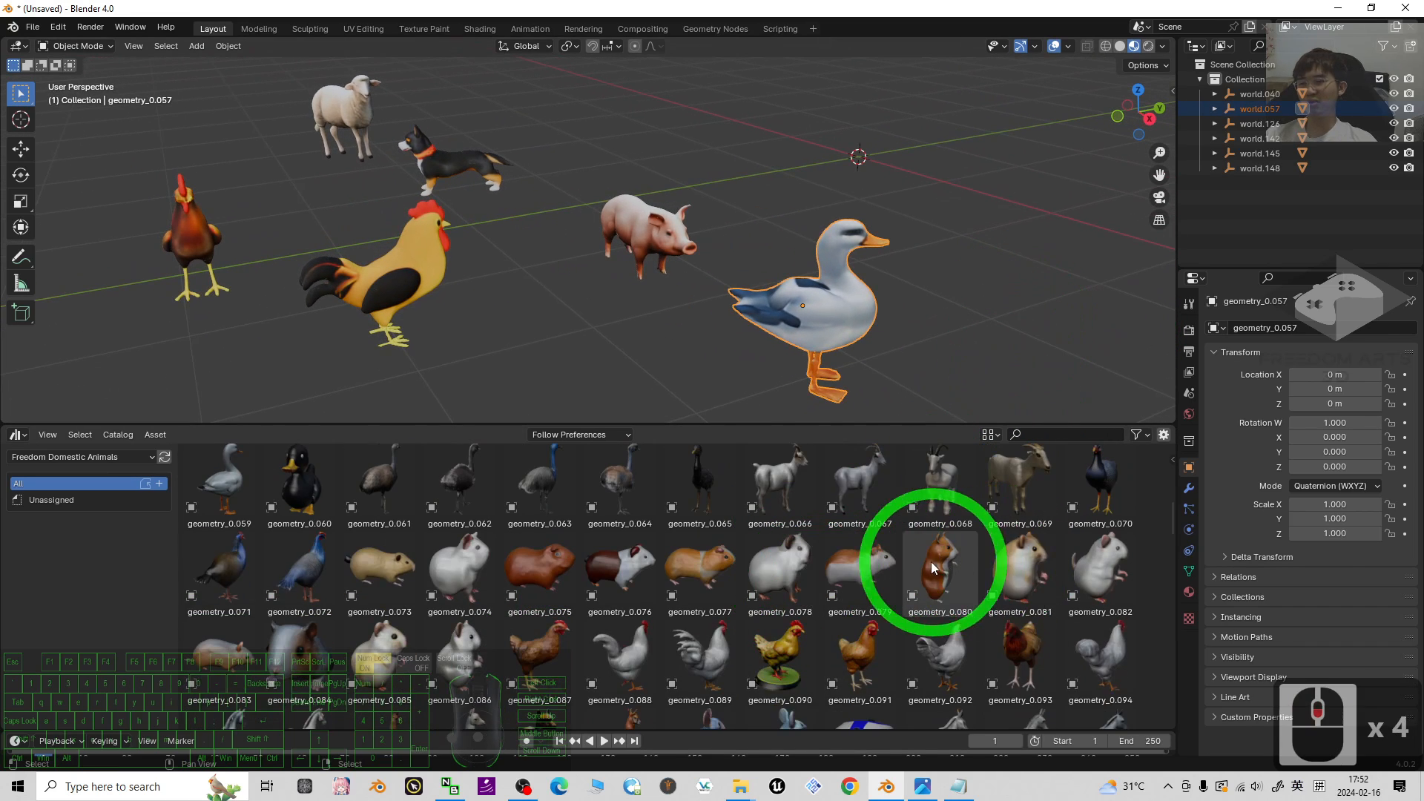
scroll("down", 3)
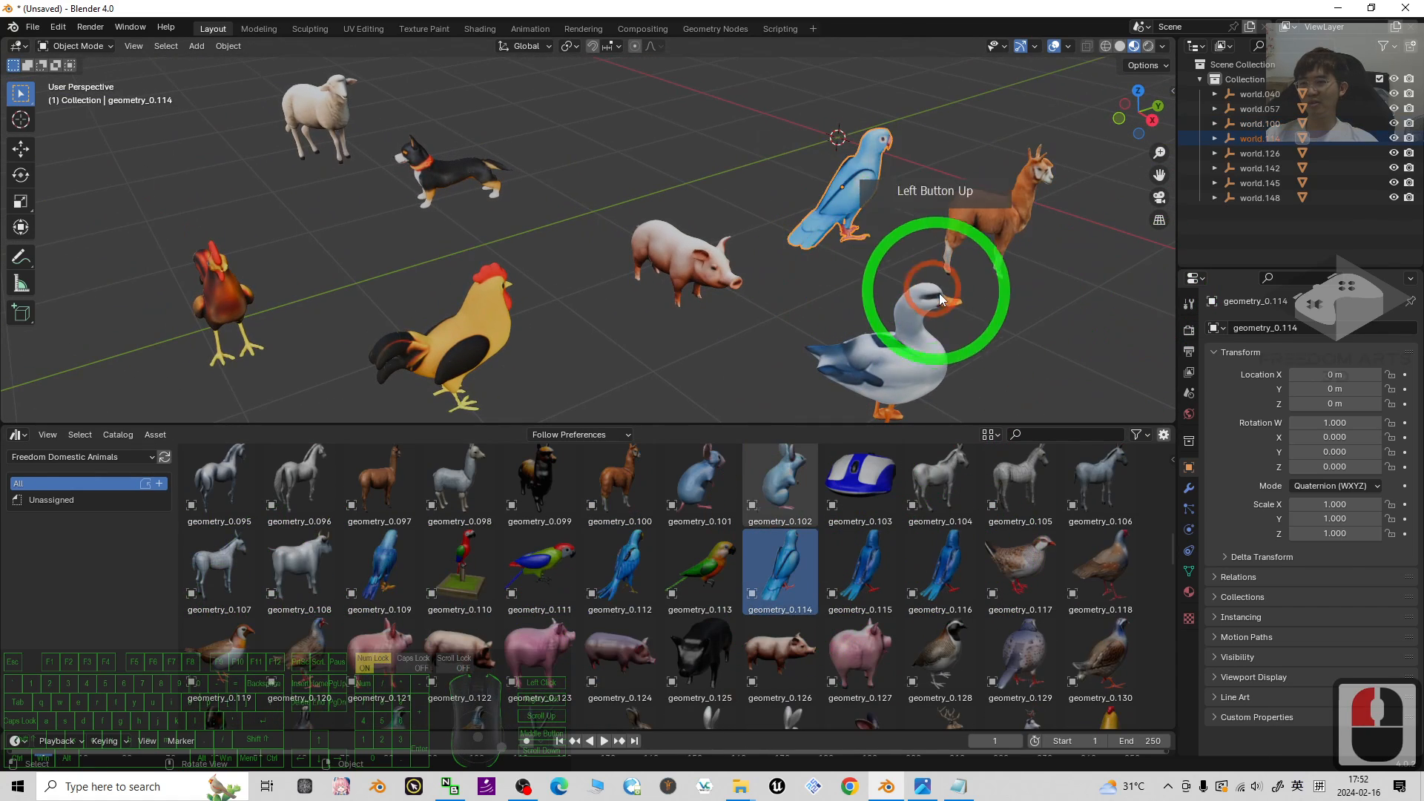
scroll("down", 3)
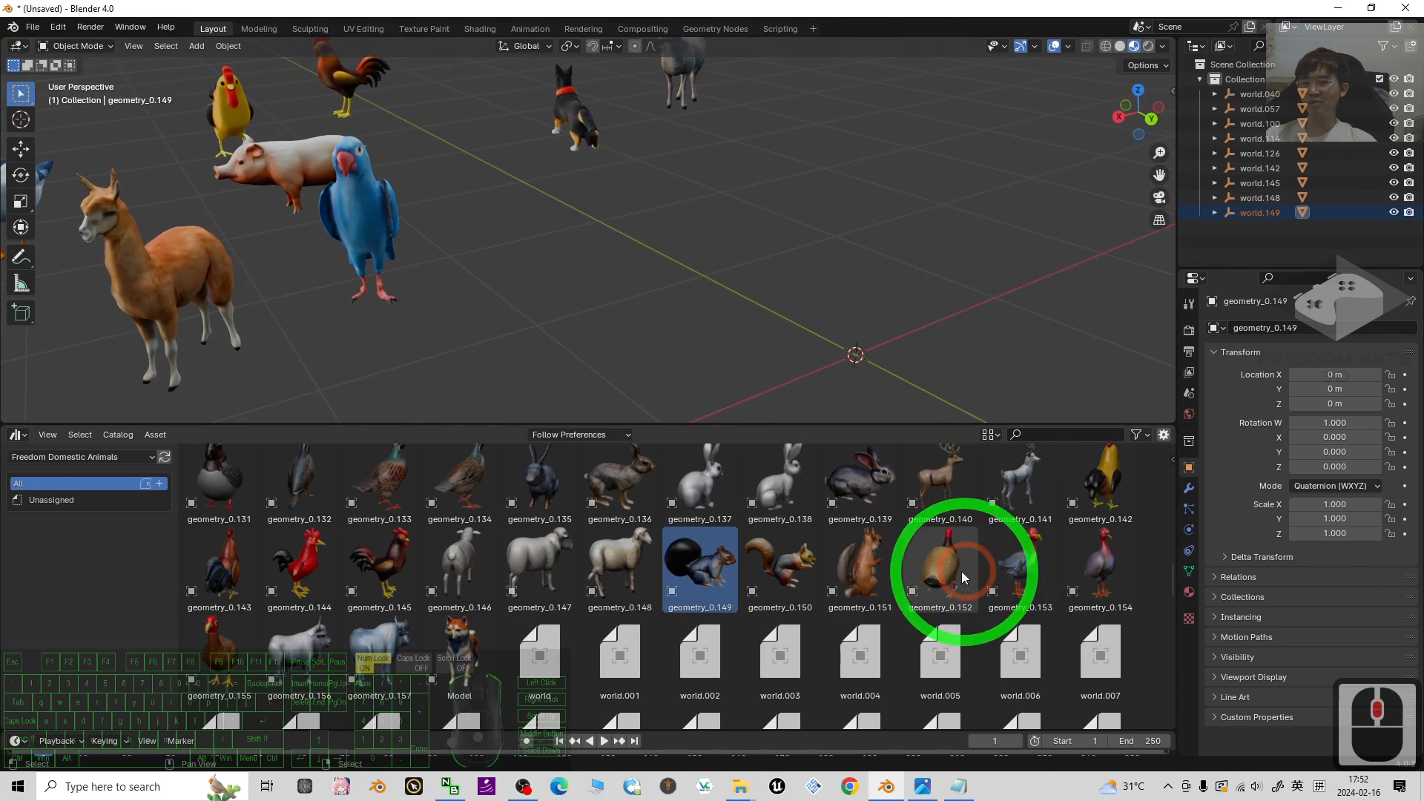
left_click(938, 563)
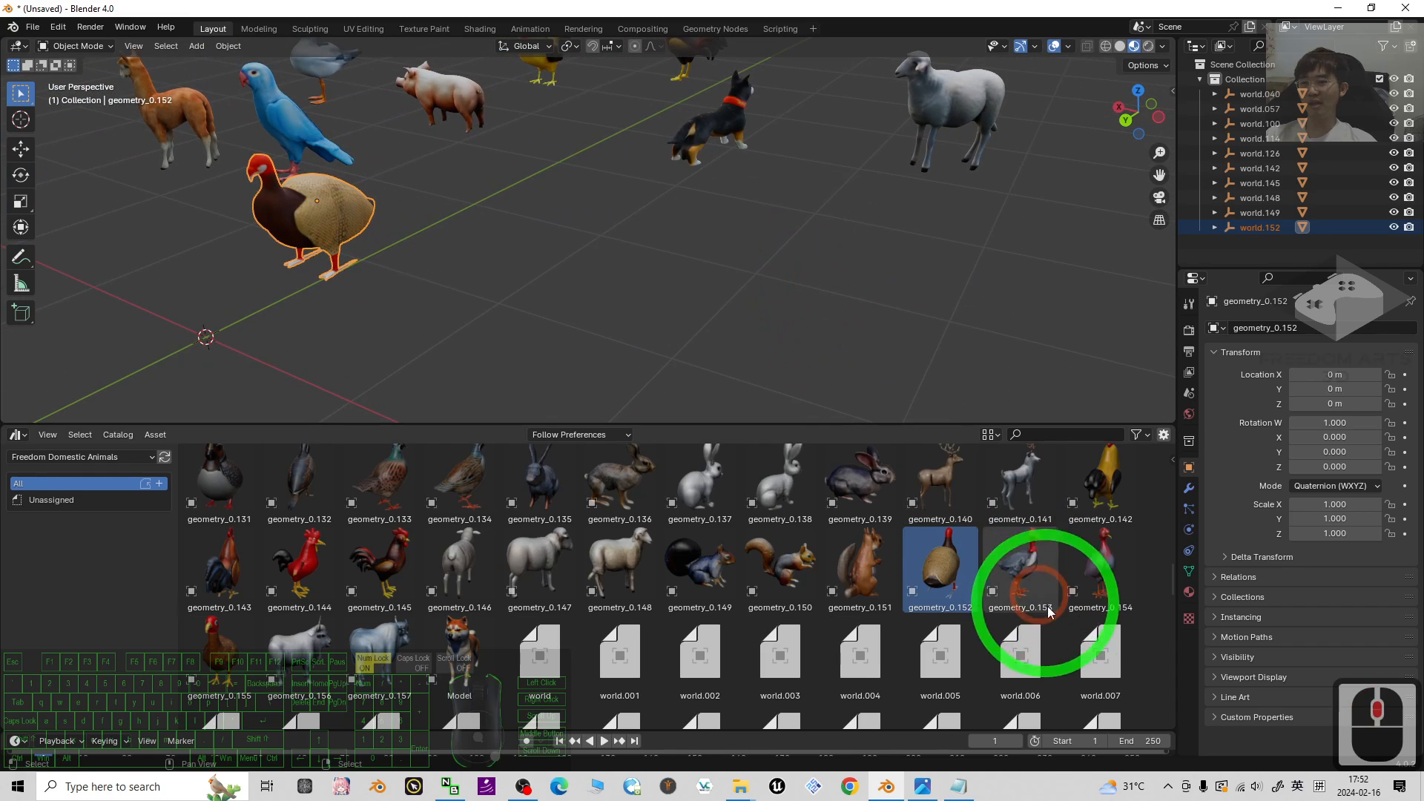
left_click(1020, 570)
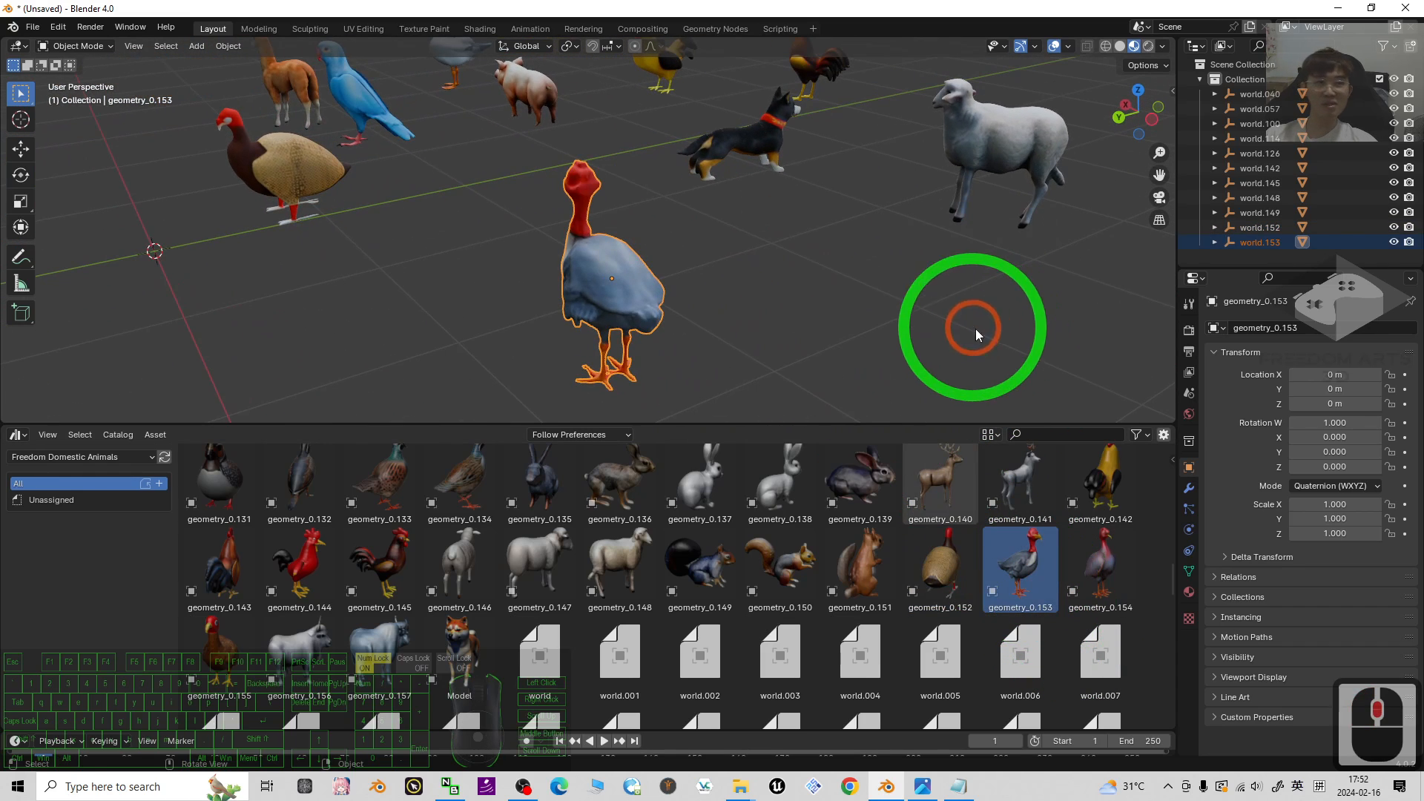